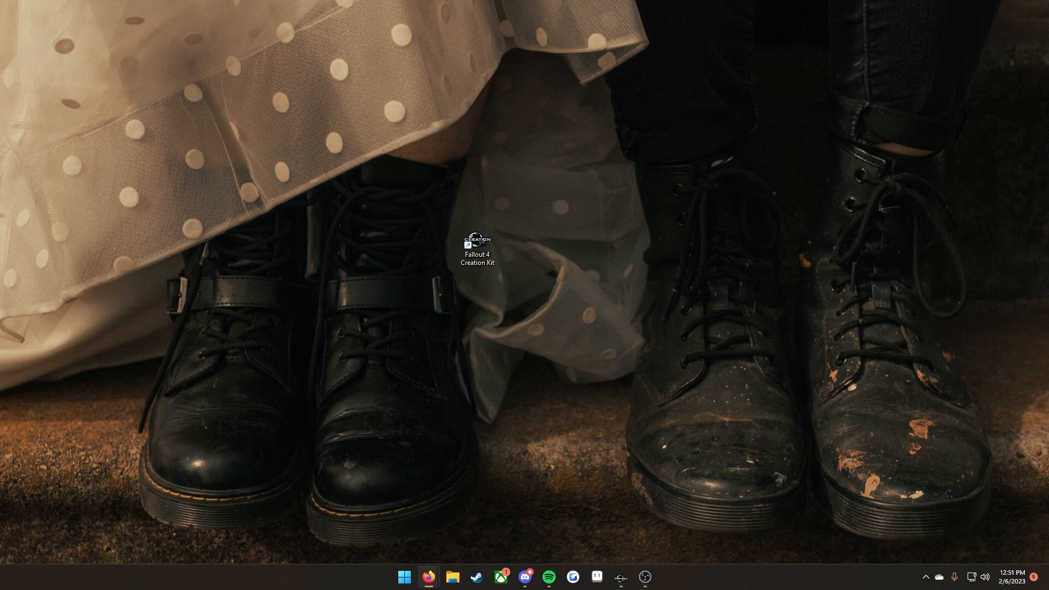
- Bring Firefox forward to view the Fallout 4 custom weapons tutorial community post
{"action": "left_click", "coordinate": [427, 577]}
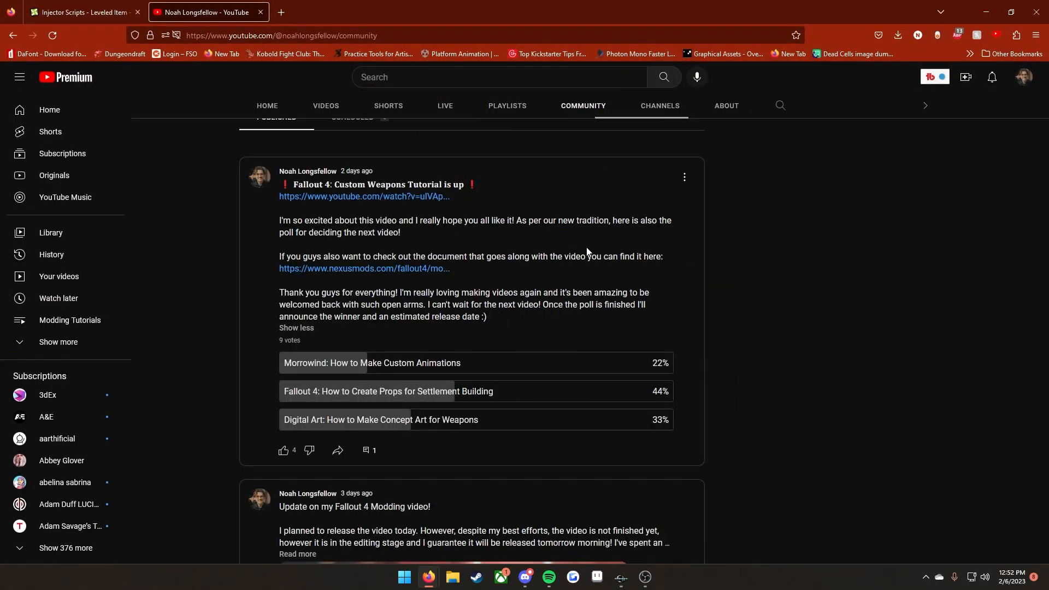
{"action": "mouse_move", "coordinate": [398, 327]}
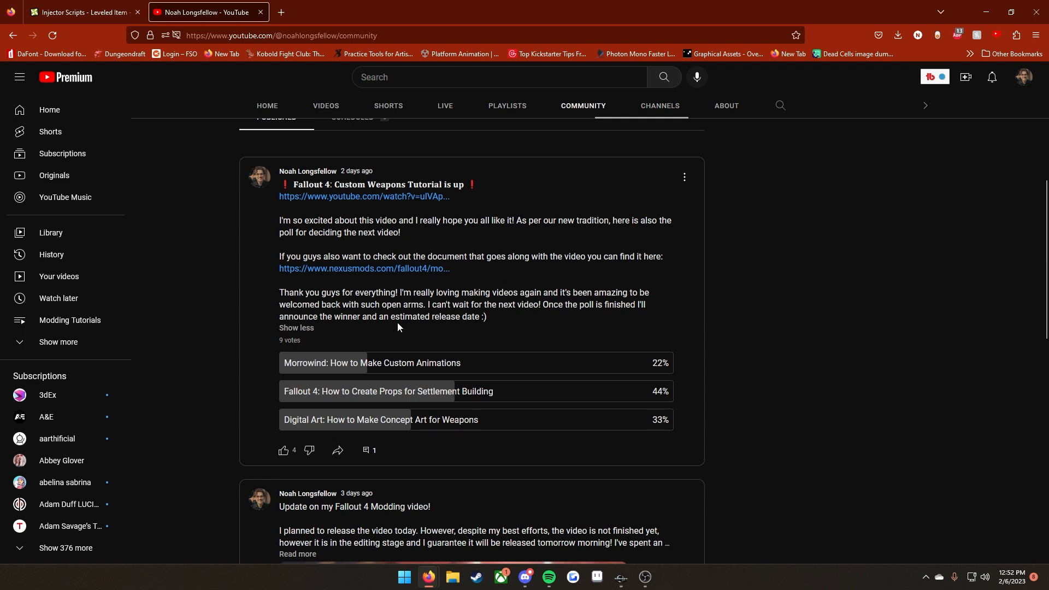
{"action": "mouse_move", "coordinate": [327, 400]}
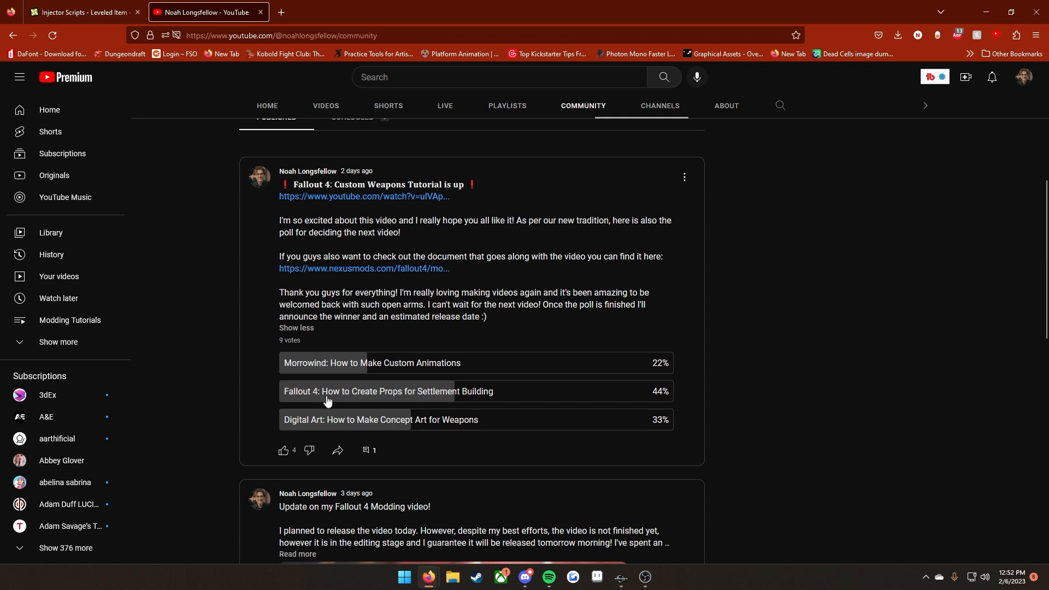
{"action": "mouse_move", "coordinate": [394, 407]}
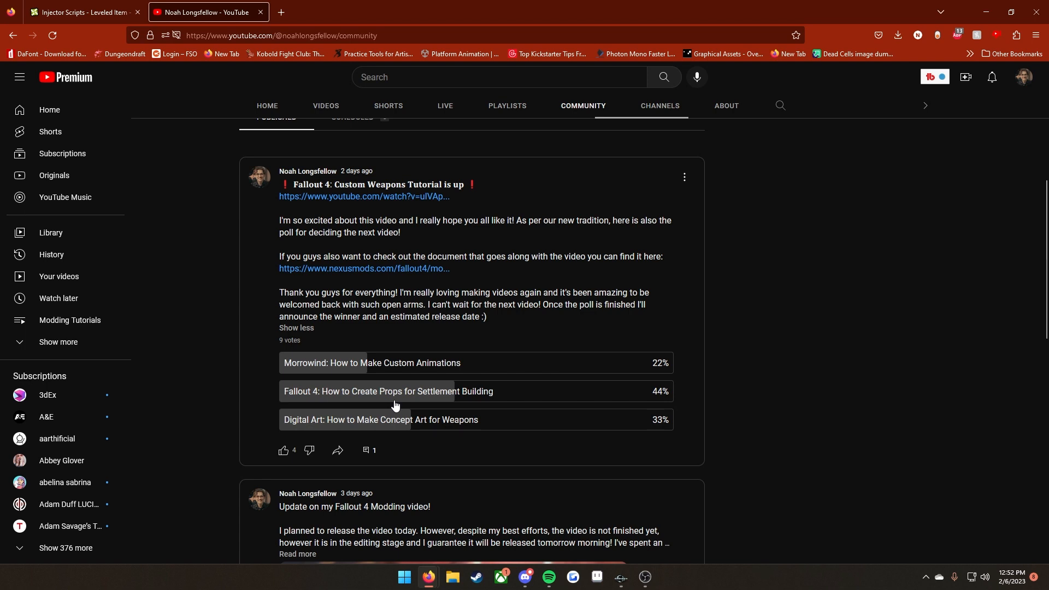
{"action": "mouse_move", "coordinate": [400, 384]}
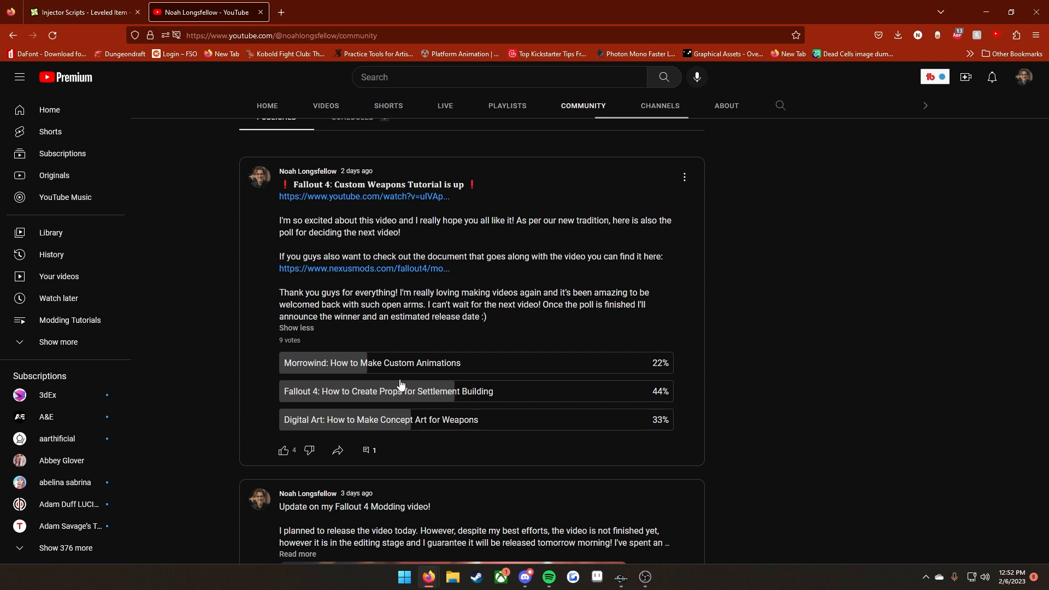
{"action": "mouse_move", "coordinate": [496, 401]}
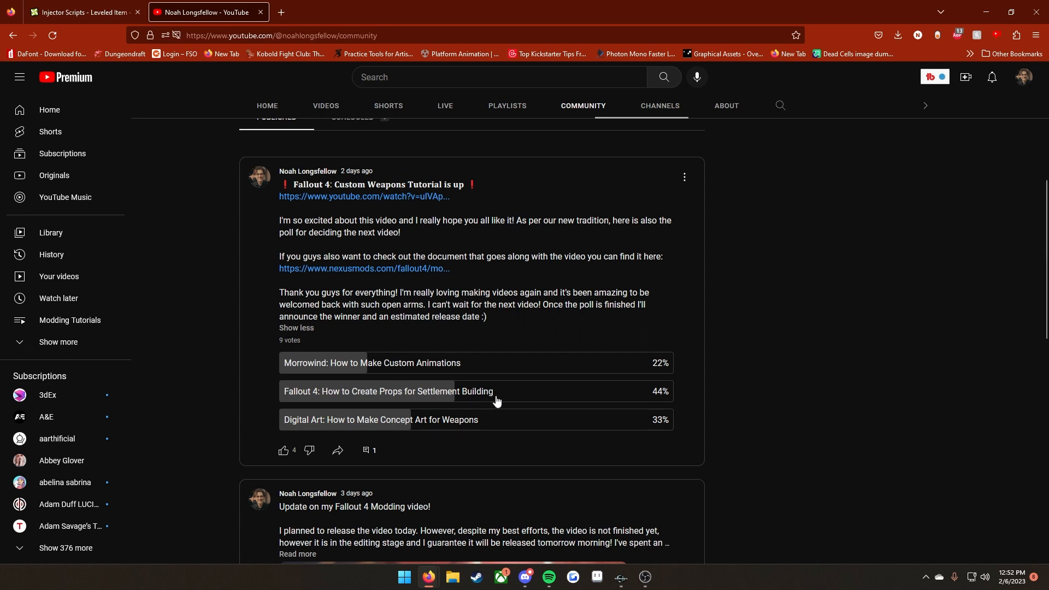
{"action": "mouse_move", "coordinate": [446, 399]}
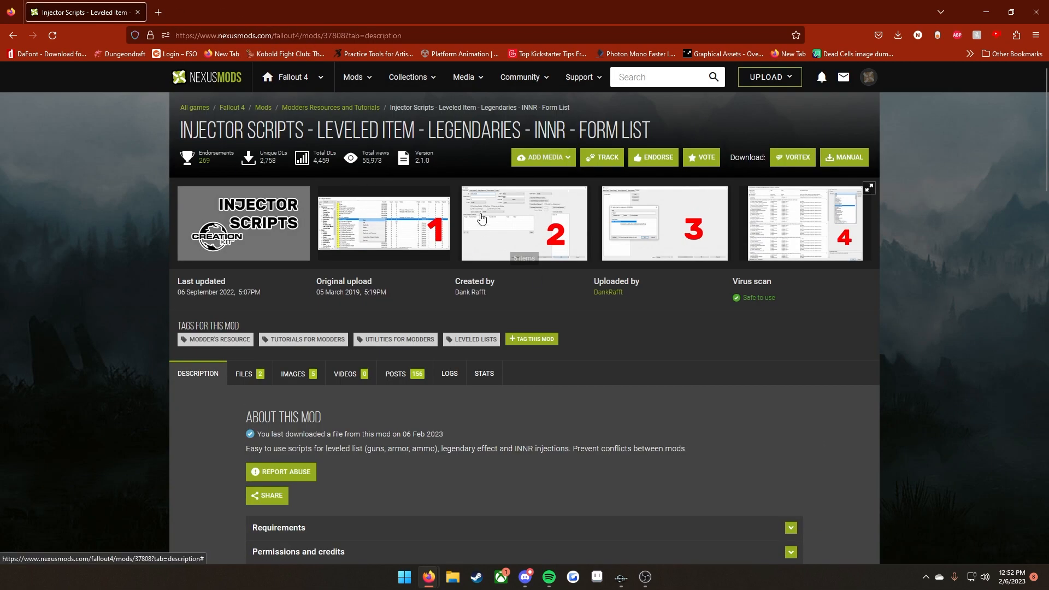
{"action": "mouse_move", "coordinate": [321, 111]}
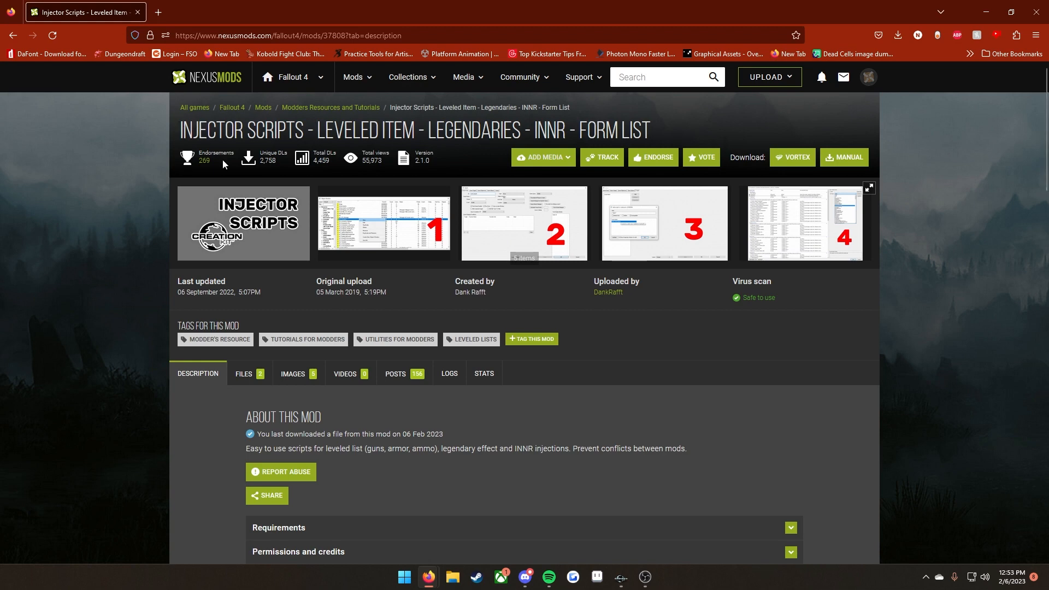
{"action": "mouse_move", "coordinate": [328, 189]}
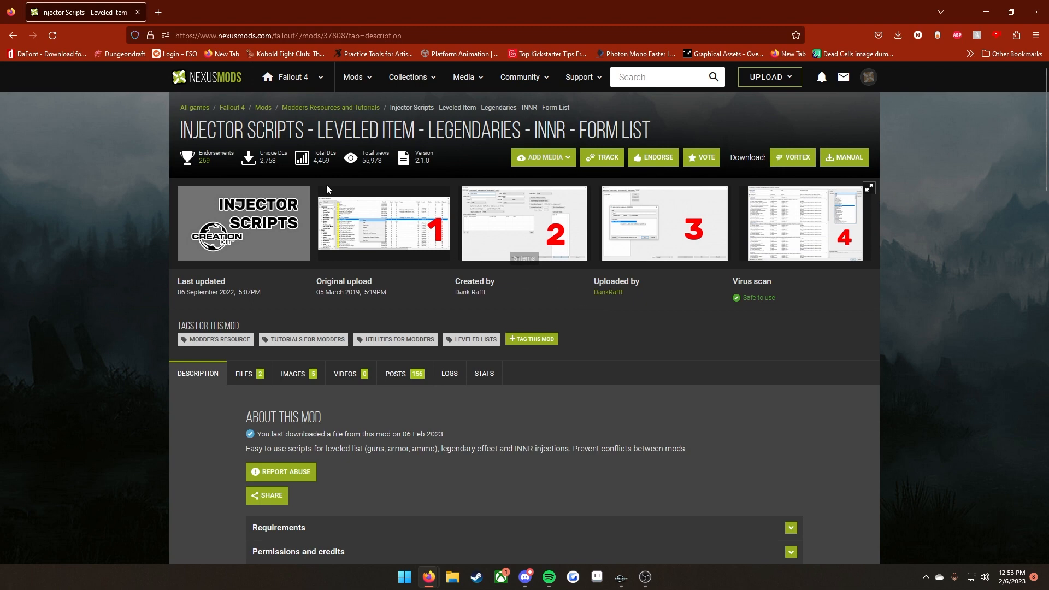
- Browse the Injector Scripts description and screenshot gallery, then minimize Firefox to the desktop
{"action": "scroll", "scroll_direction": "down", "scroll_amount": 3}
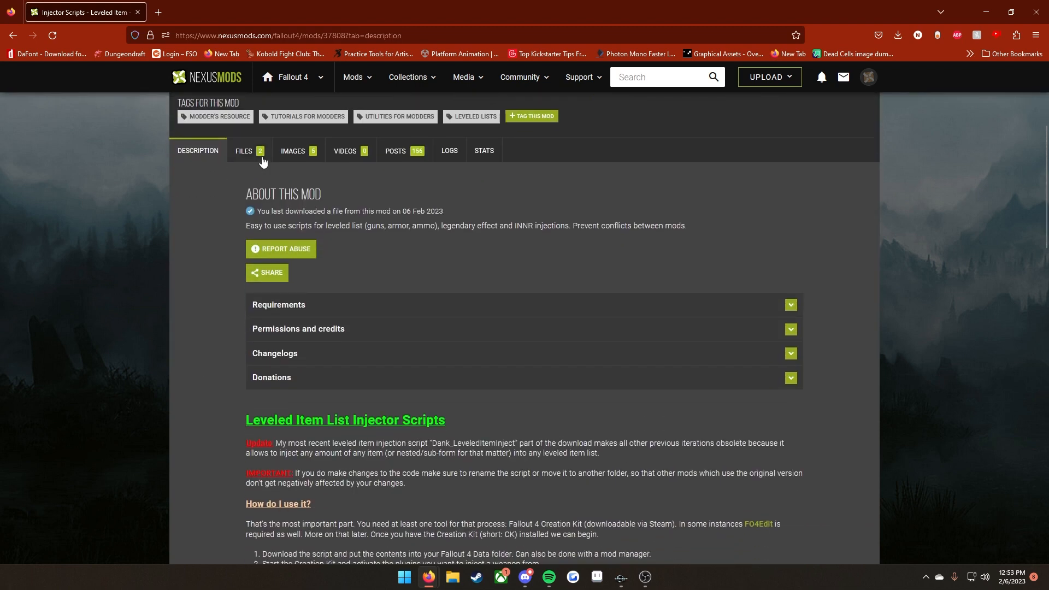
{"action": "left_click", "coordinate": [243, 150]}
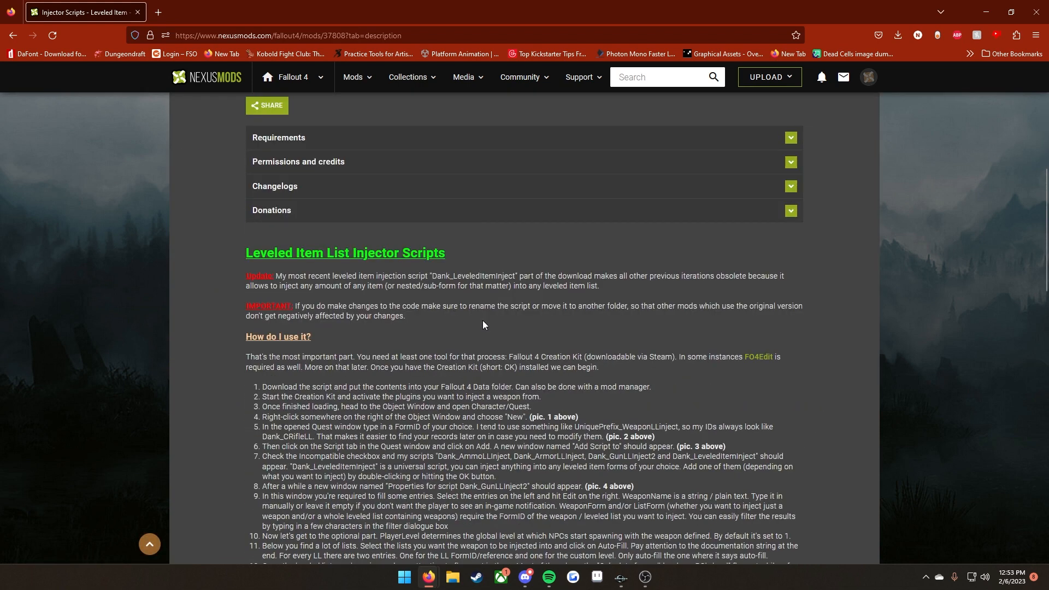
{"action": "mouse_move", "coordinate": [358, 316]}
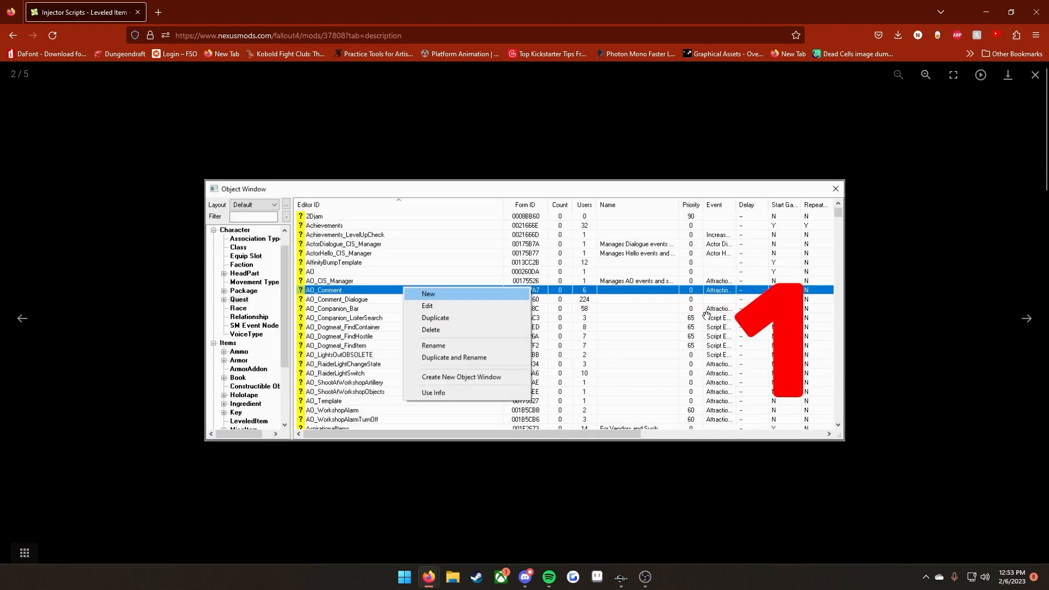
{"action": "left_click", "coordinate": [1026, 318]}
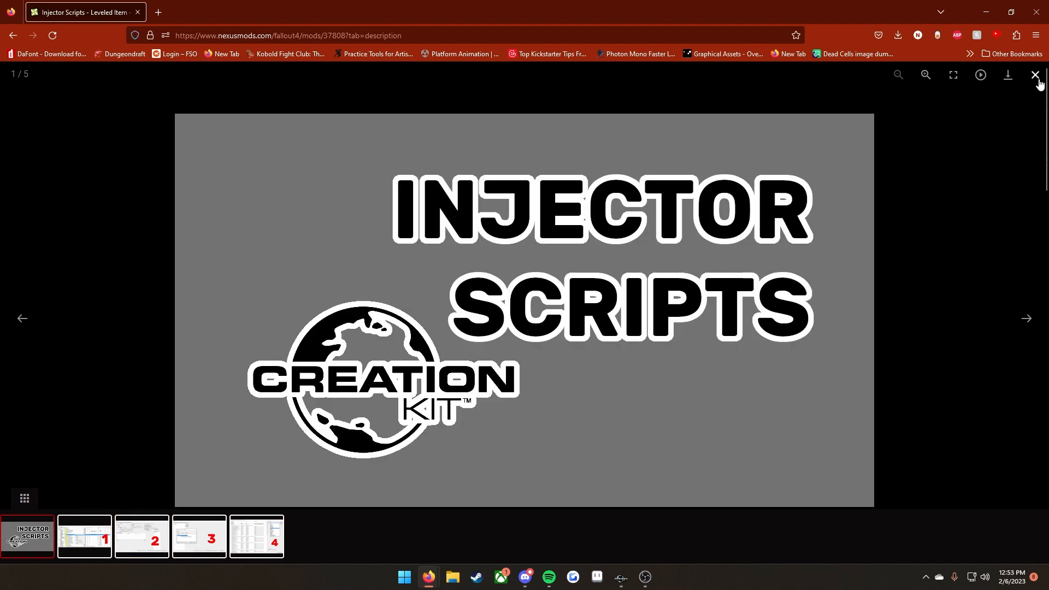
{"action": "left_click", "coordinate": [1038, 75]}
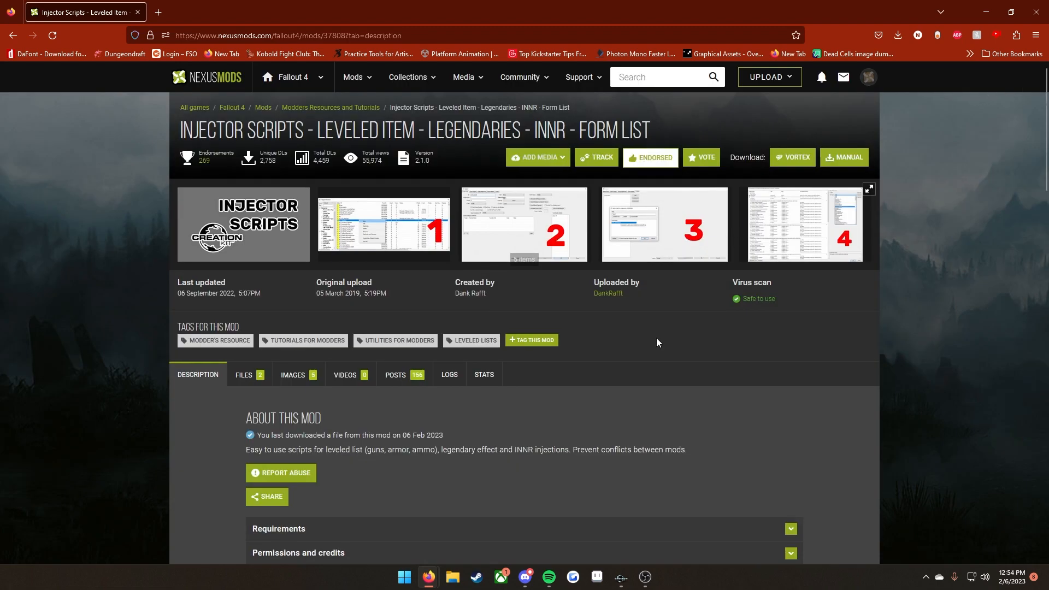
{"action": "mouse_move", "coordinate": [649, 346]}
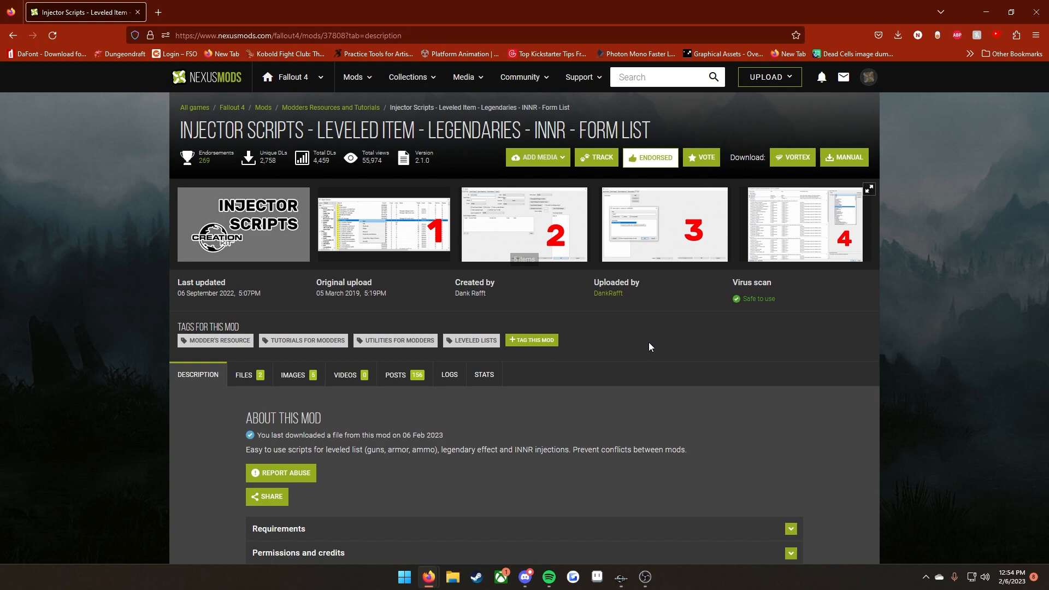
{"action": "mouse_move", "coordinate": [611, 341]}
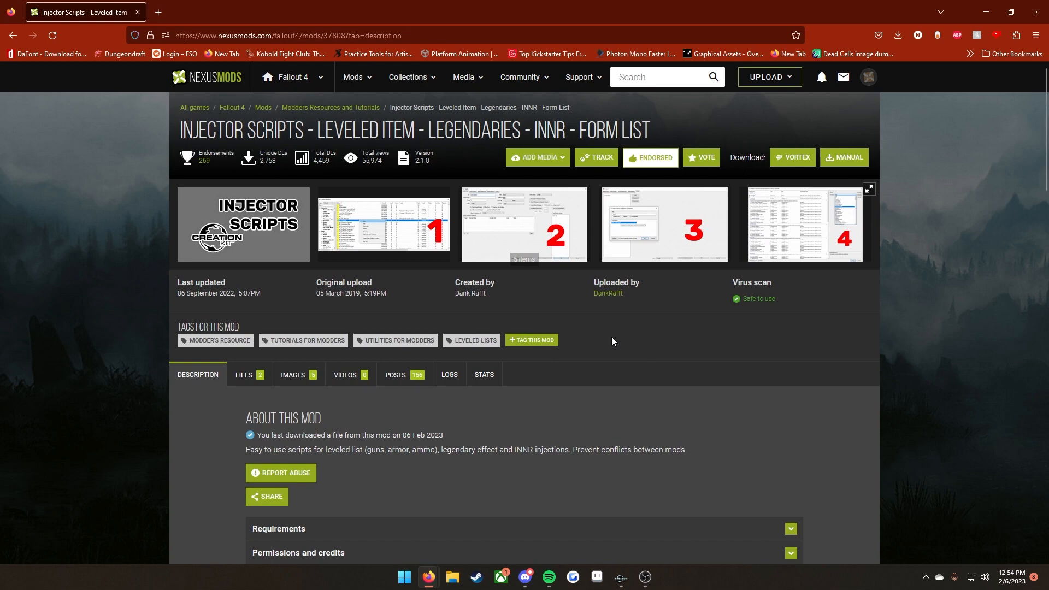
{"action": "mouse_move", "coordinate": [858, 12]}
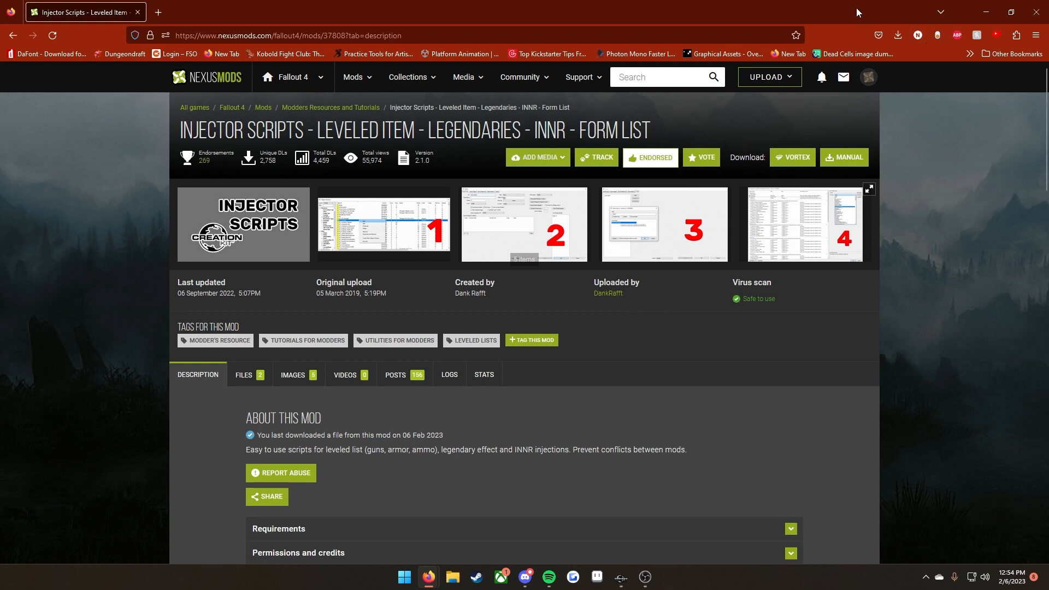
{"action": "left_click", "coordinate": [877, 36]}
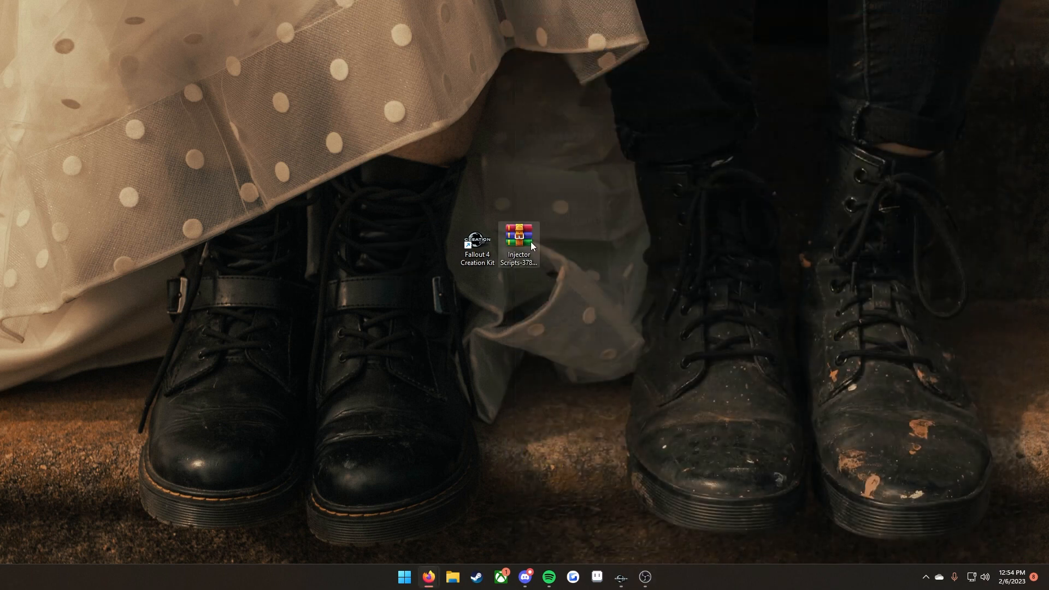
- Extract the Scripts folder from the Injector Scripts .7z archive to the desktop
{"action": "right_click", "coordinate": [518, 242]}
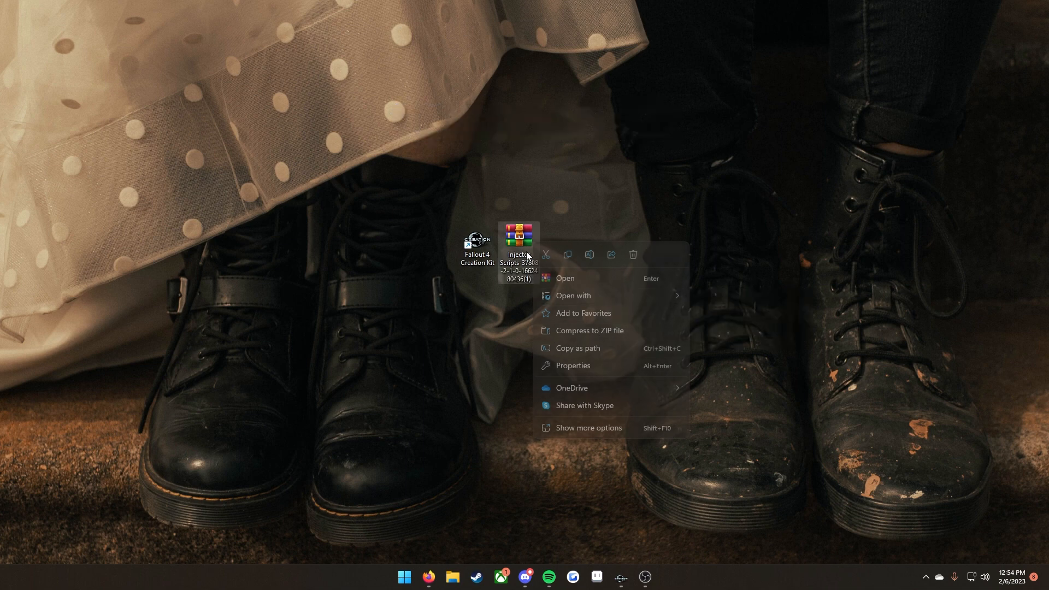
{"action": "left_click", "coordinate": [566, 278]}
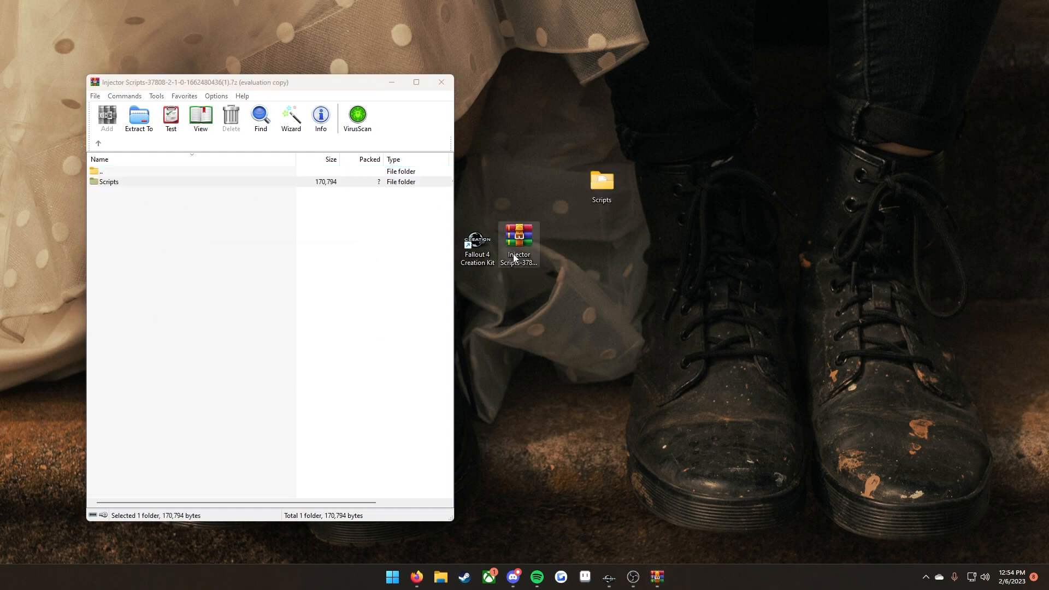
{"action": "left_click", "coordinate": [441, 81]}
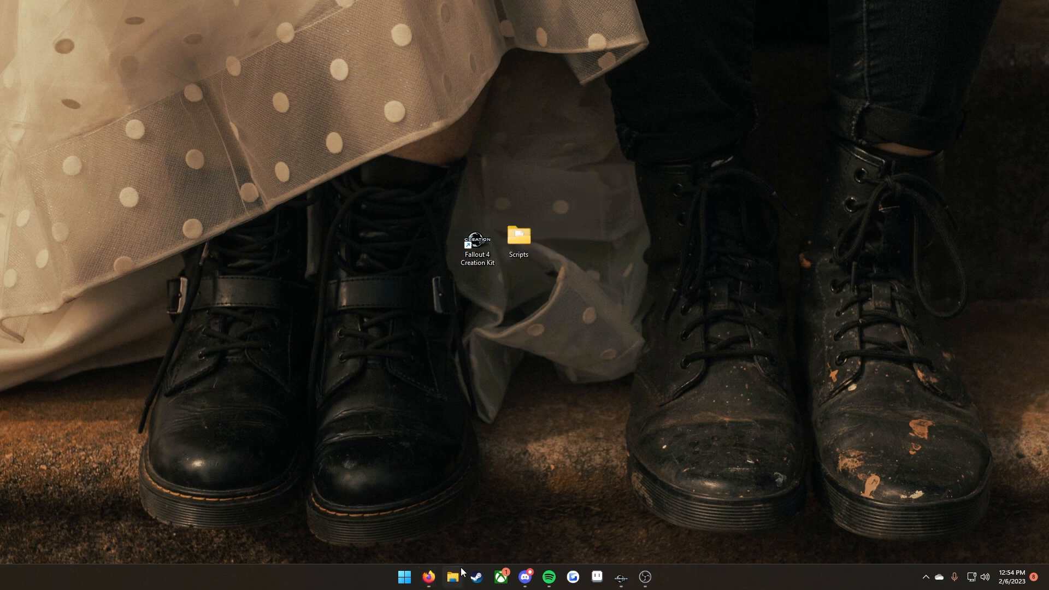
- Browse to Fallout 4's Data Scripts folder and confirm the Dank_ .pex scripts are present
{"action": "left_click", "coordinate": [452, 577]}
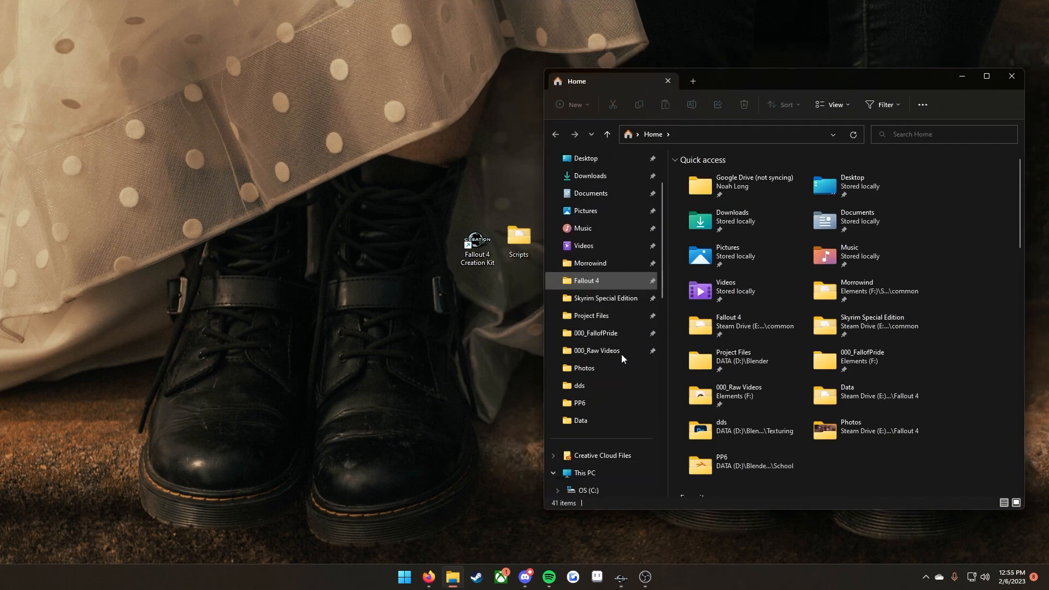
{"action": "double_click", "coordinate": [587, 280]}
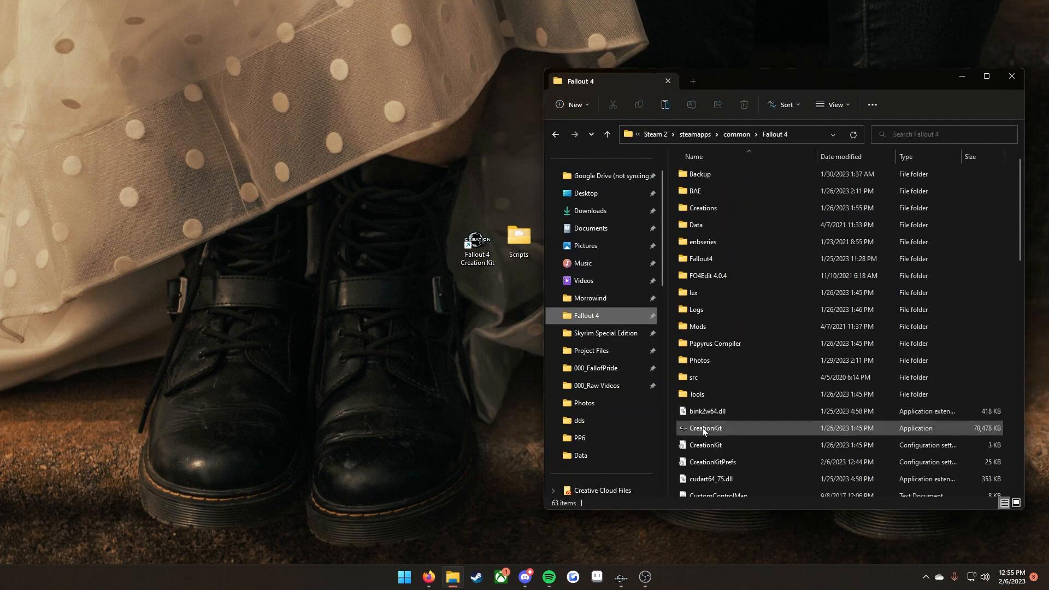
{"action": "left_click", "coordinate": [700, 259]}
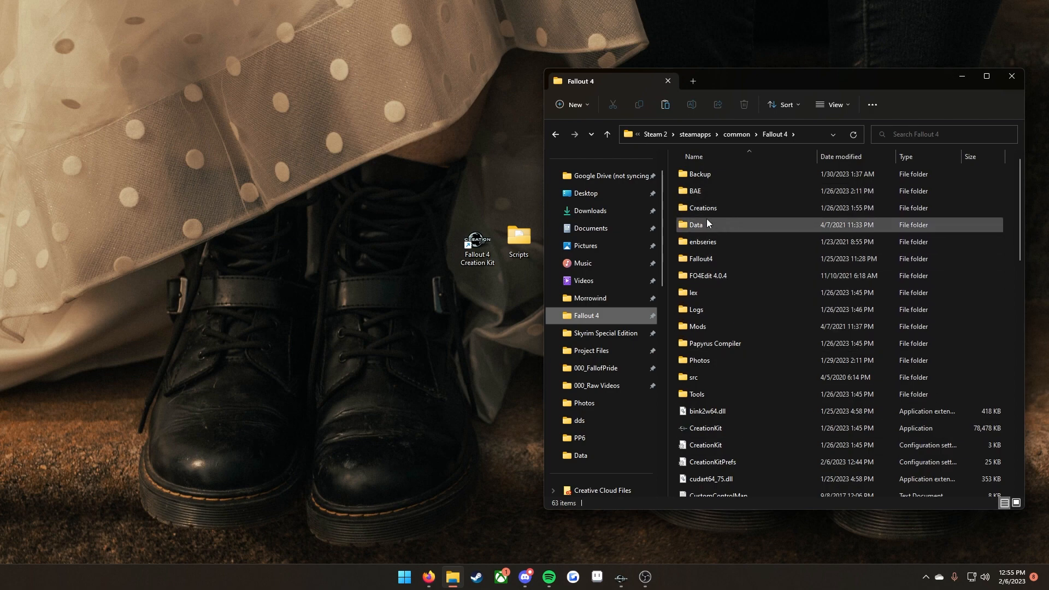
{"action": "double_click", "coordinate": [697, 225]}
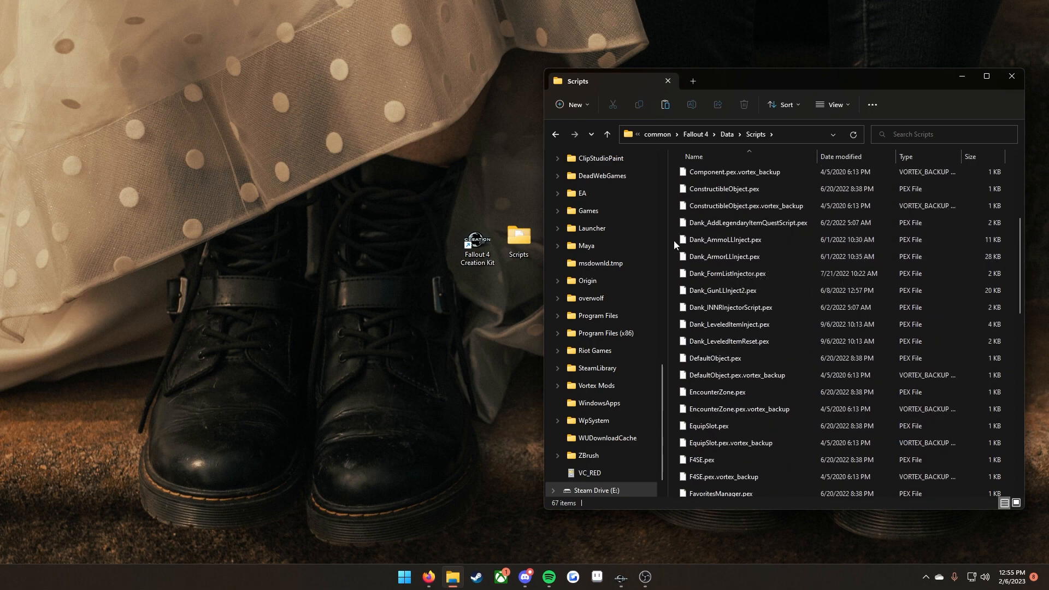
{"action": "left_click", "coordinate": [725, 239]}
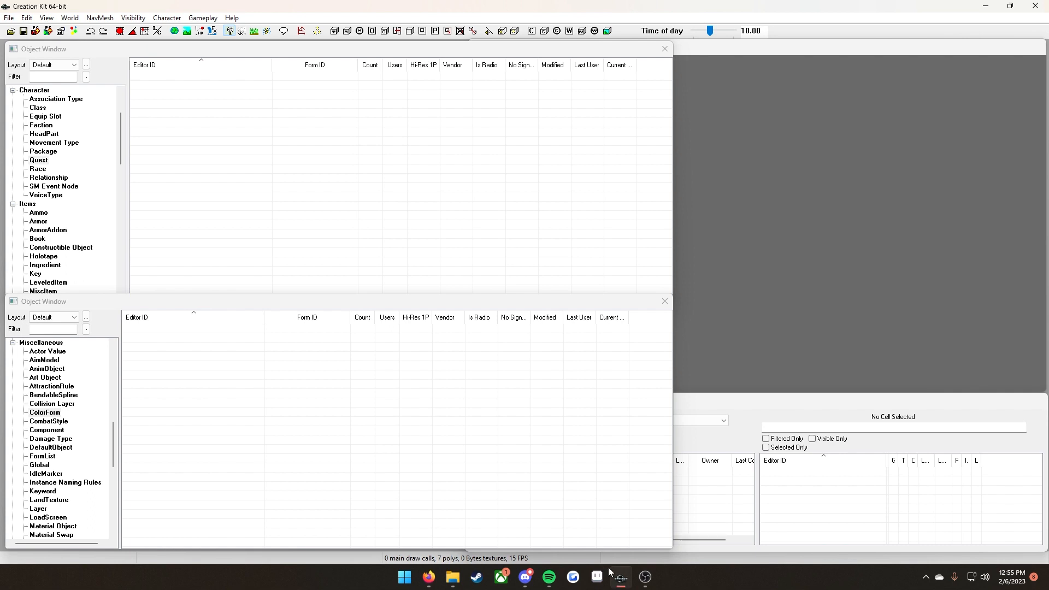
{"action": "mouse_move", "coordinate": [164, 334]}
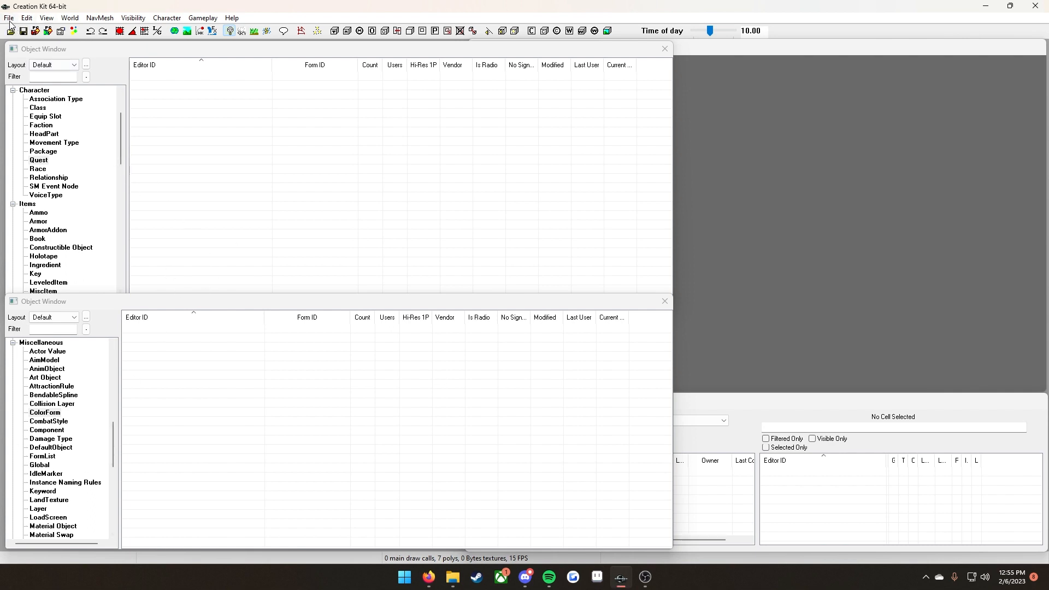
- Load Fallout4.esm with NLMods_mauser1914_LLTutorial.esp as the active file
{"action": "left_click", "coordinate": [9, 17]}
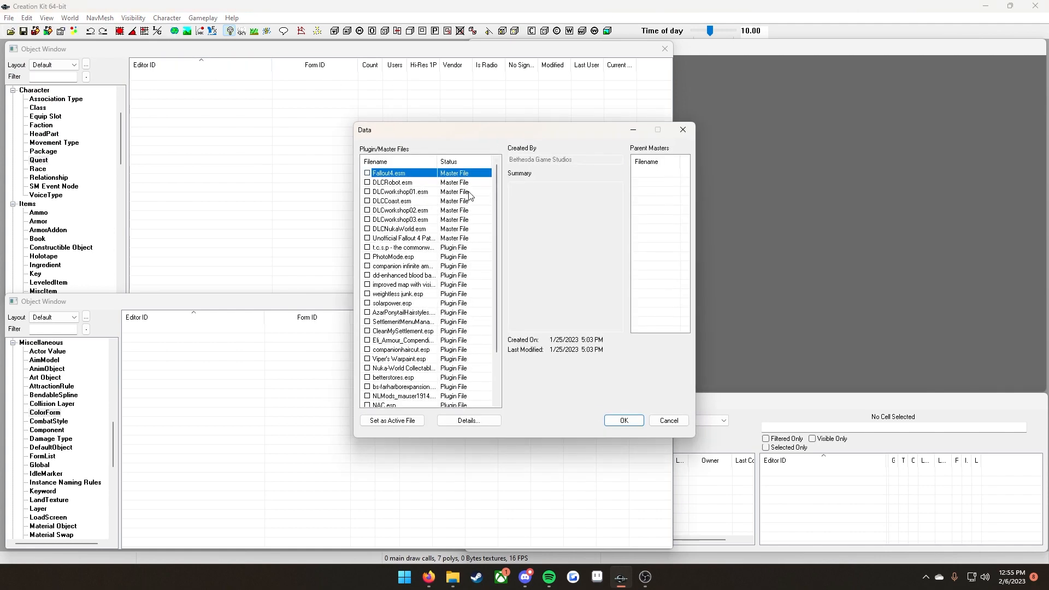
{"action": "left_click", "coordinate": [367, 172]}
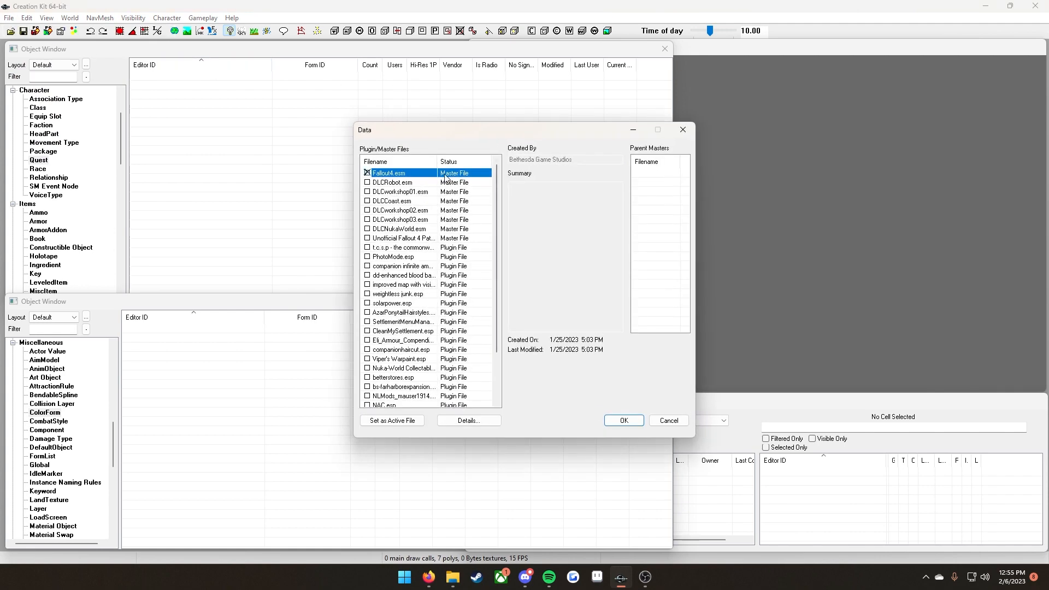
{"action": "mouse_move", "coordinate": [453, 209]}
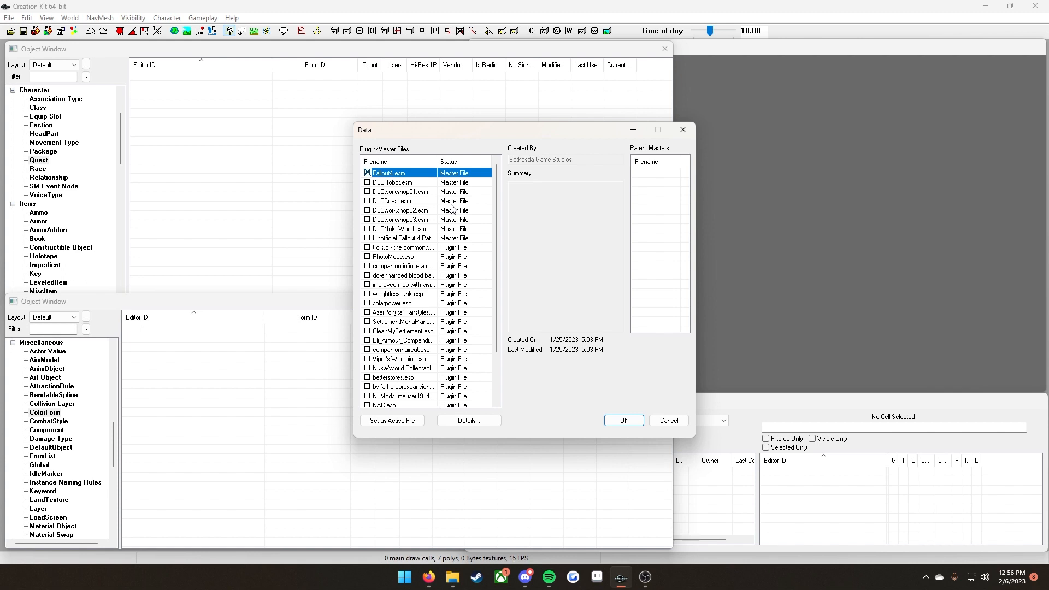
{"action": "mouse_move", "coordinate": [391, 276]}
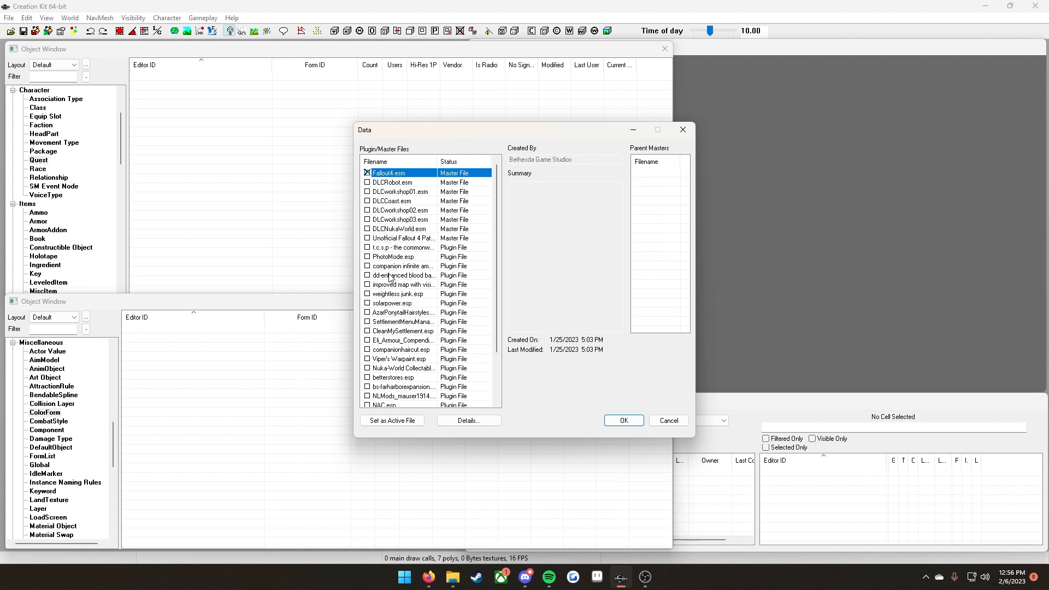
{"action": "scroll", "scroll_direction": "down", "scroll_amount": 3}
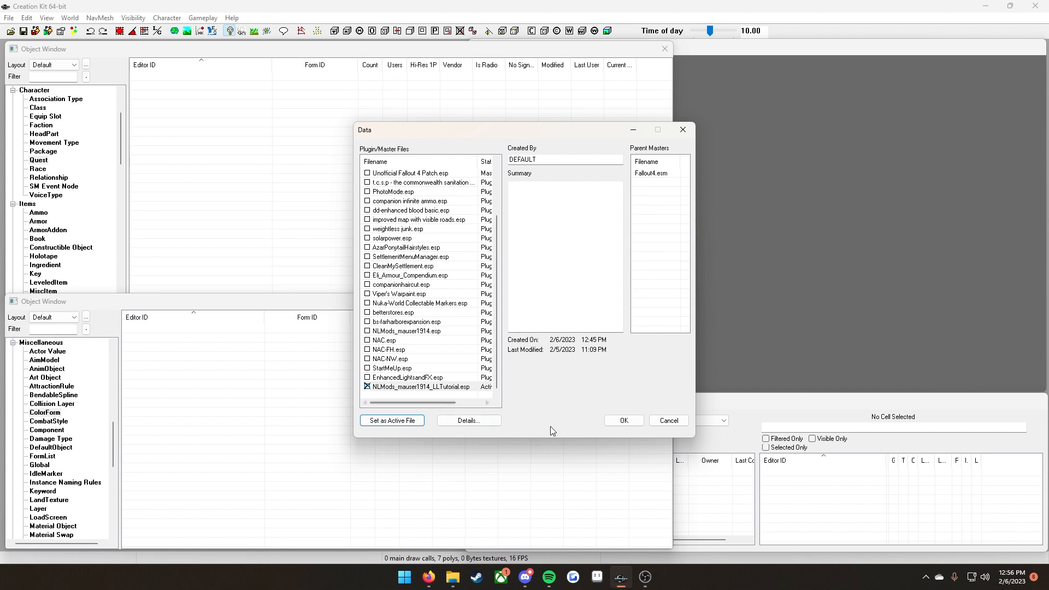
{"action": "left_click", "coordinate": [622, 420]}
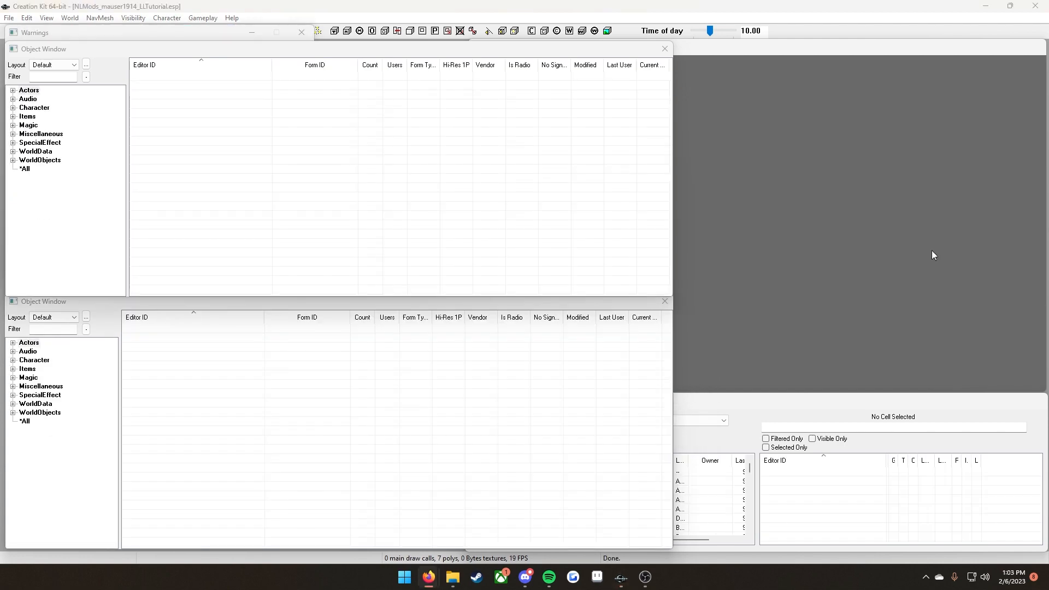
{"action": "mouse_move", "coordinate": [266, 59]}
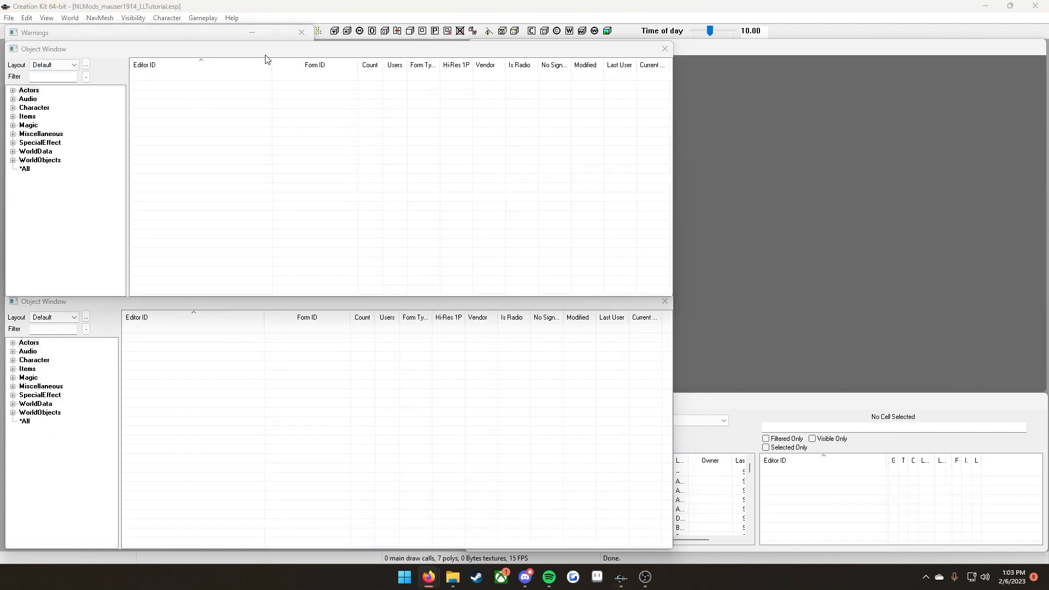
- Dismiss the load warnings and show the Quest records under Character
{"action": "left_click", "coordinate": [301, 32]}
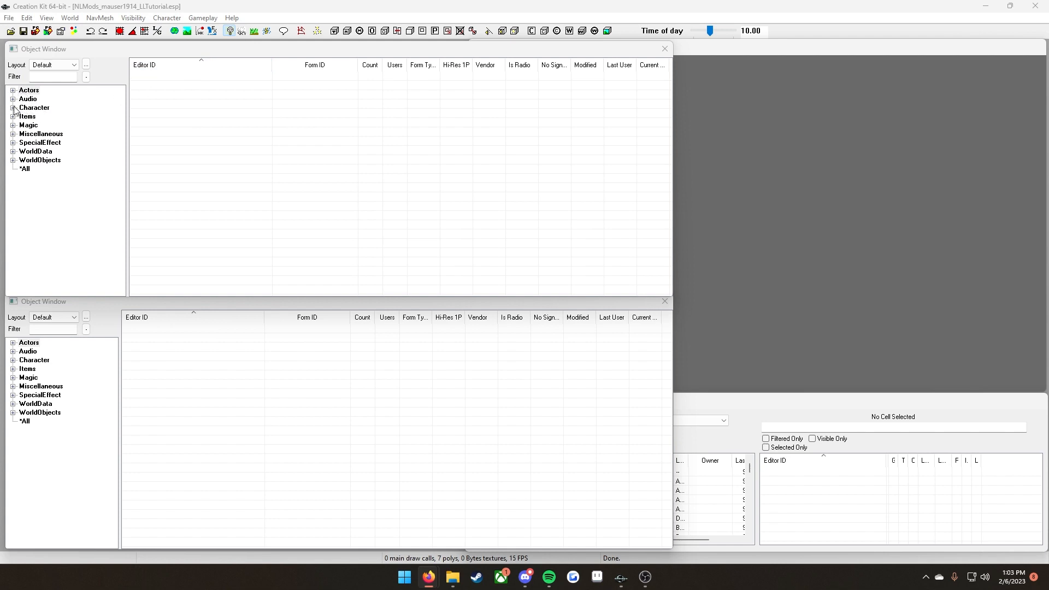
{"action": "left_click", "coordinate": [12, 108]}
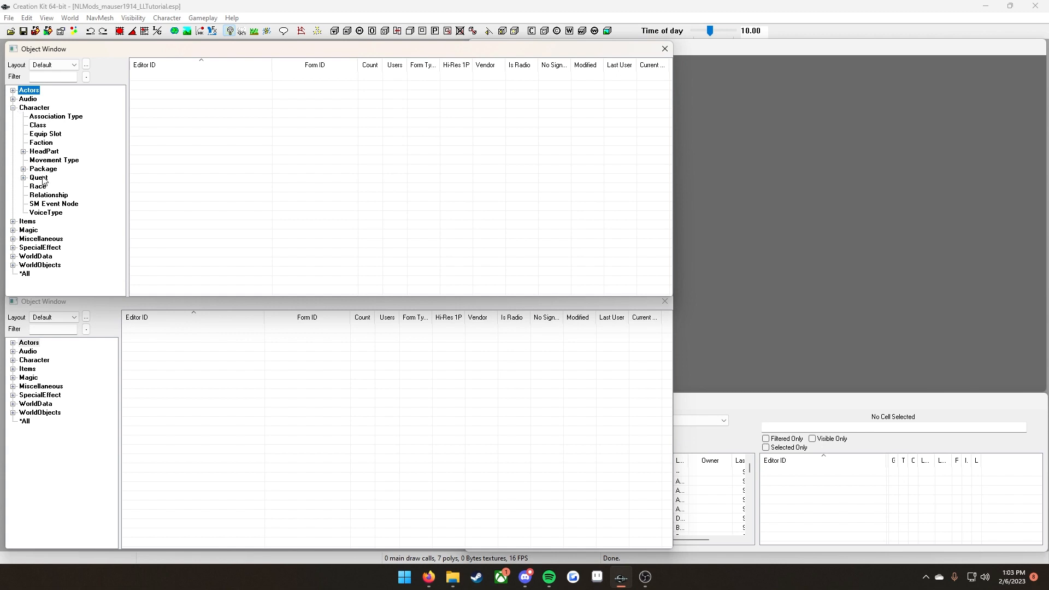
{"action": "left_click", "coordinate": [39, 177]}
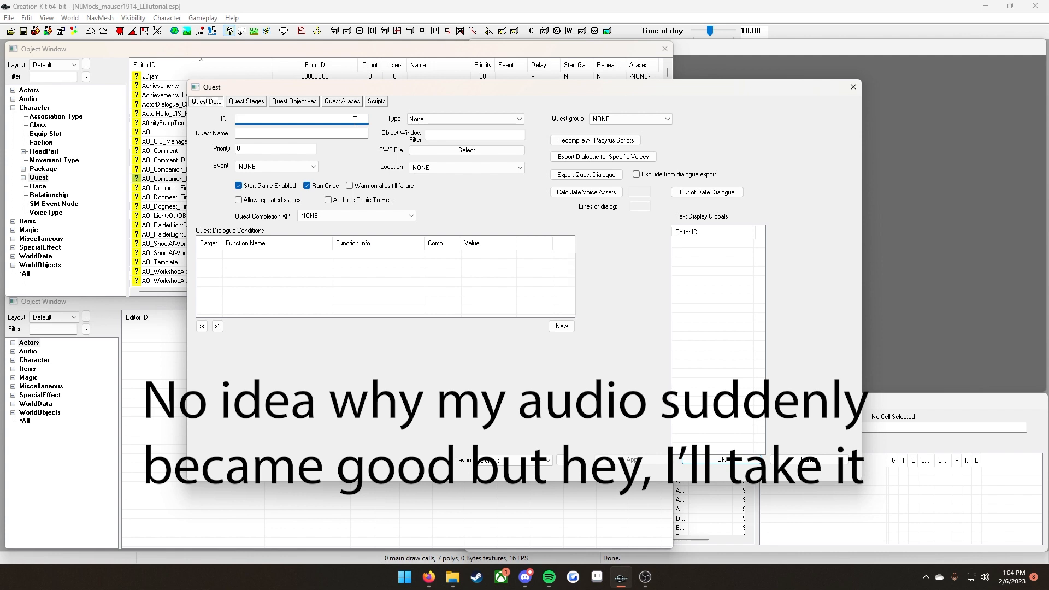
- Give the new quest the ID NLMods_Mauser1914LLInject
{"action": "type", "text": "N"}
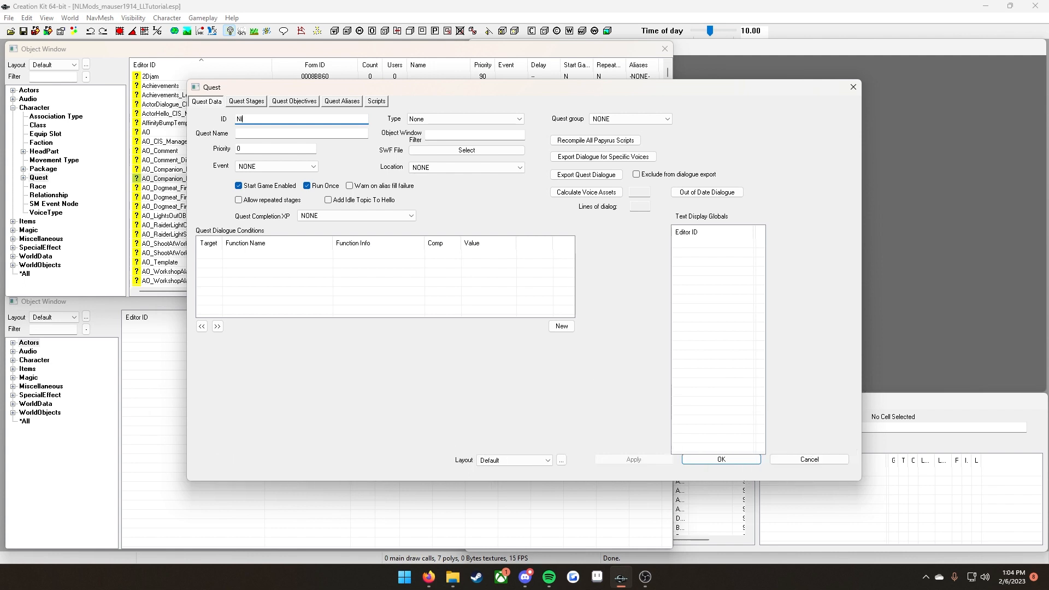
{"action": "type", "text": "LMods"}
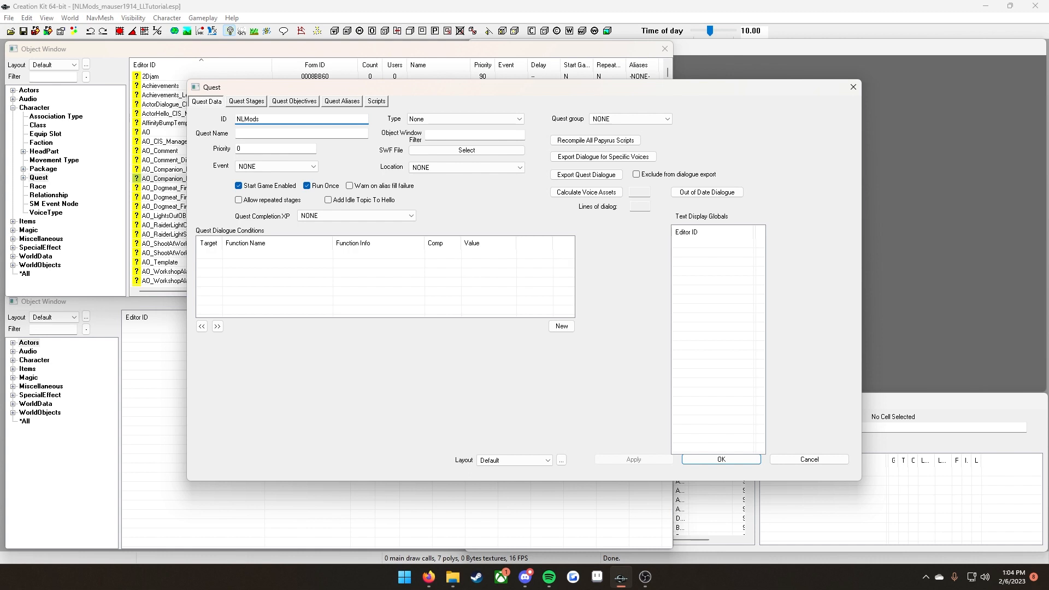
{"action": "left_click", "coordinate": [301, 118]}
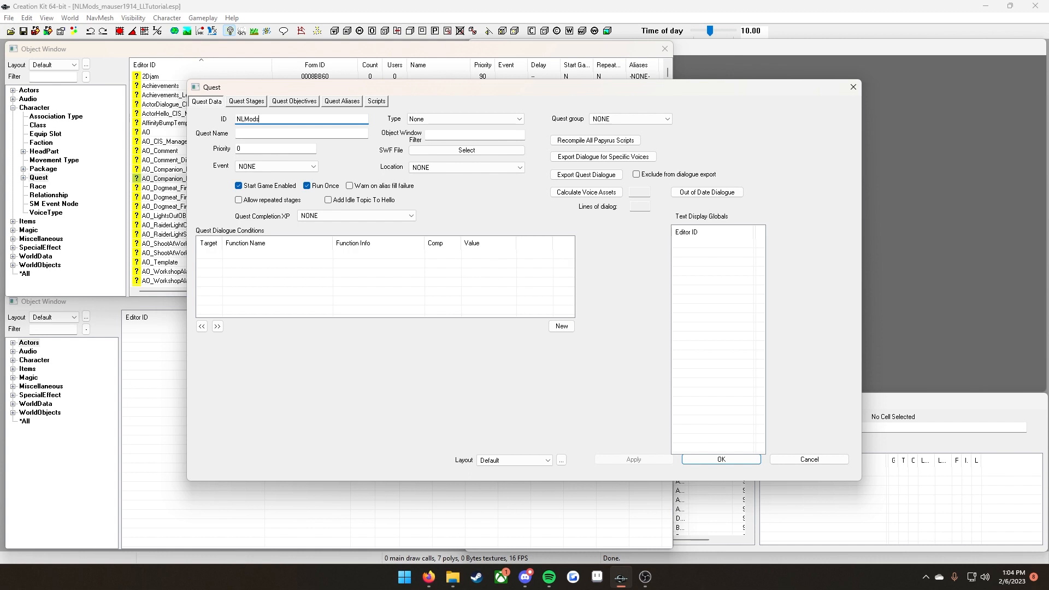
{"action": "type", "text": "_Mauser1914"}
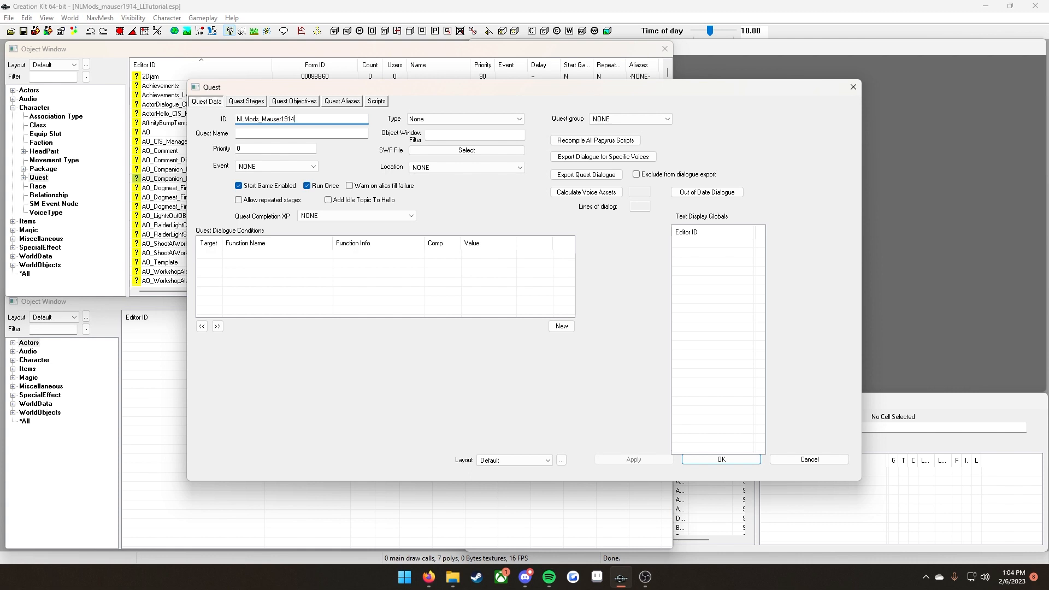
{"action": "type", "text": "LL"}
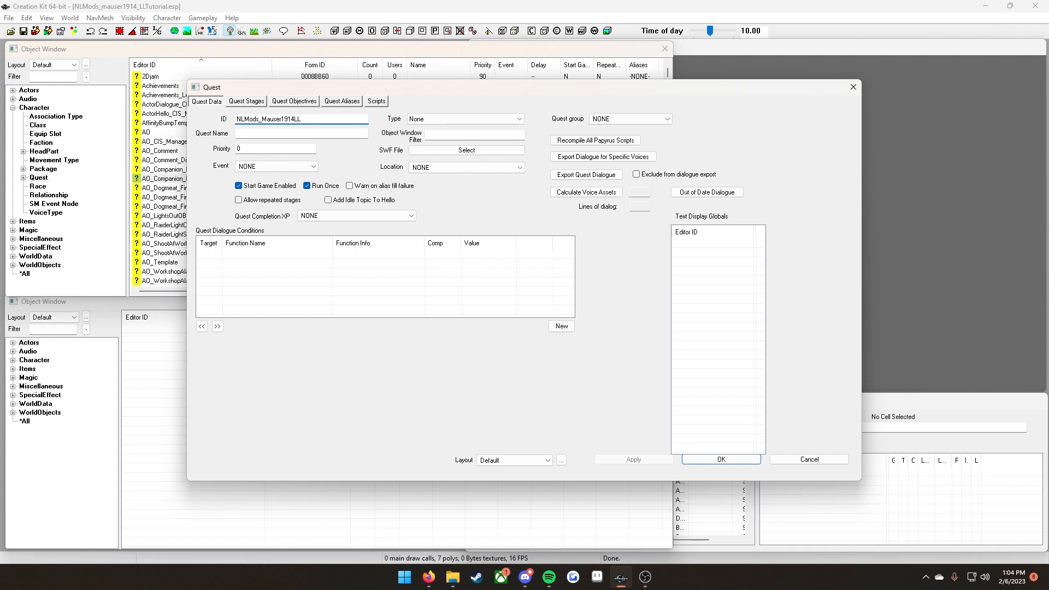
{"action": "type", "text": "Inject"}
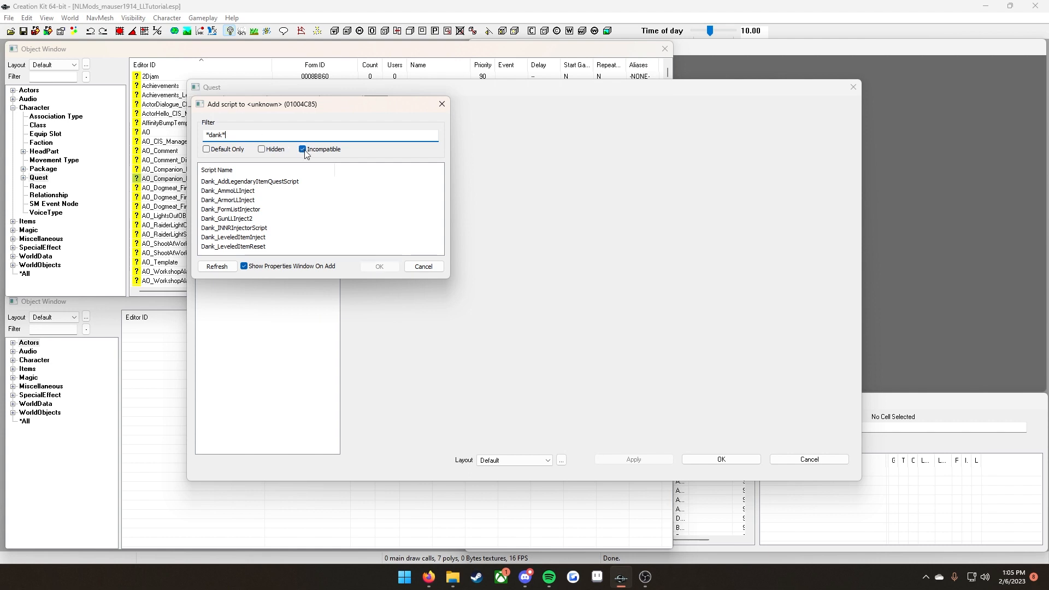
{"action": "mouse_move", "coordinate": [232, 238]}
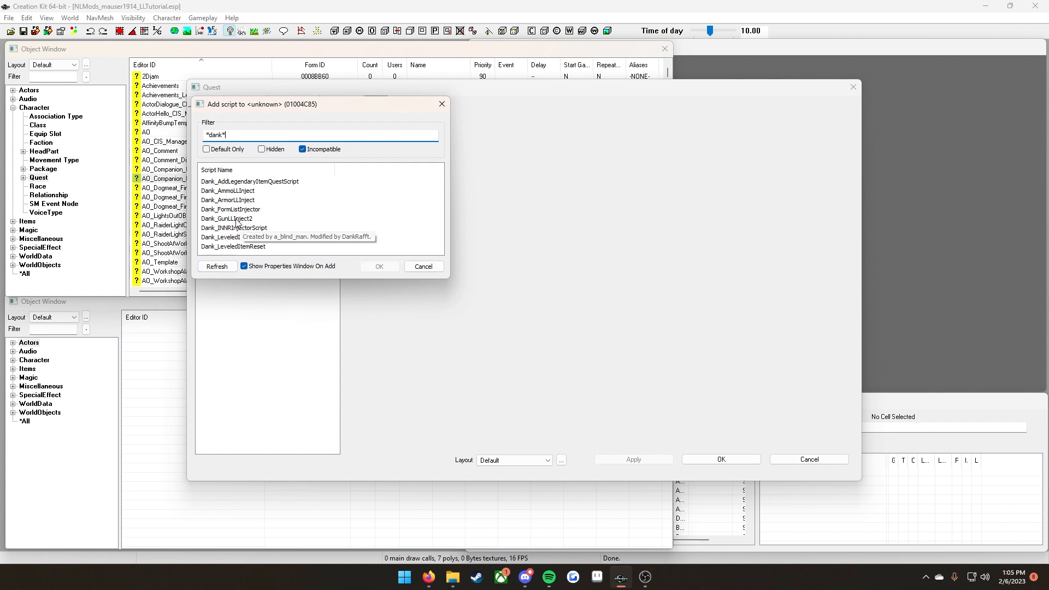
- Attach the Dank_GunLLInject2 script to the new quest
{"action": "left_click", "coordinate": [227, 219]}
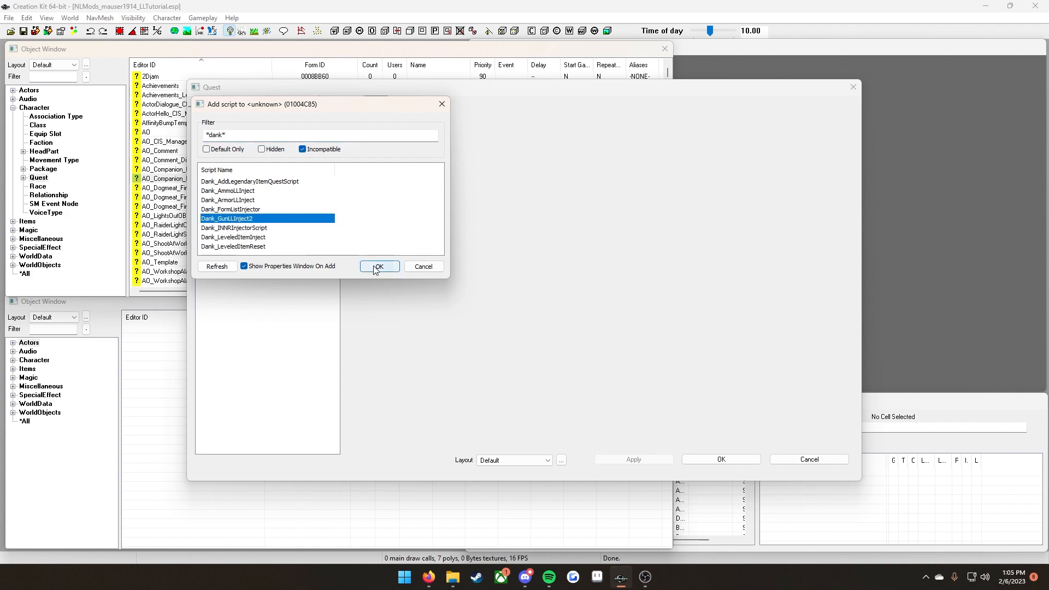
{"action": "left_click", "coordinate": [378, 266]}
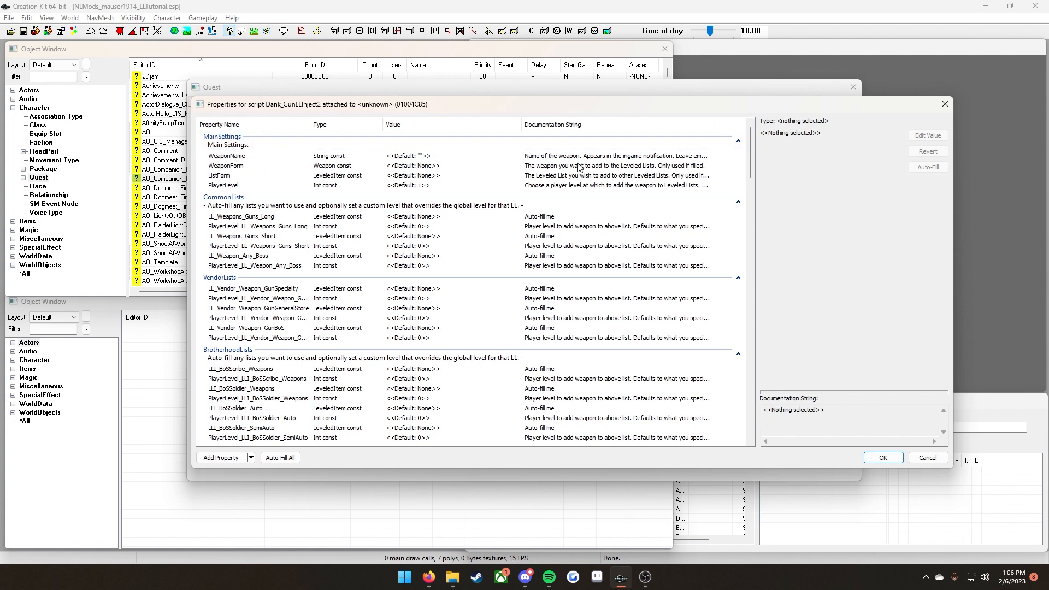
{"action": "mouse_move", "coordinate": [245, 160]}
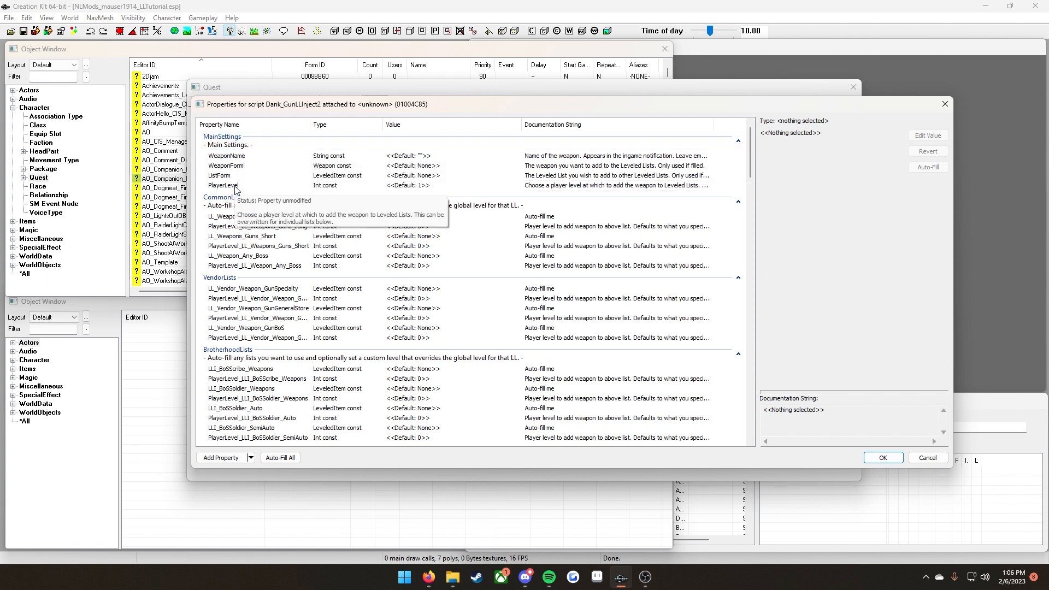
{"action": "mouse_move", "coordinate": [228, 155]}
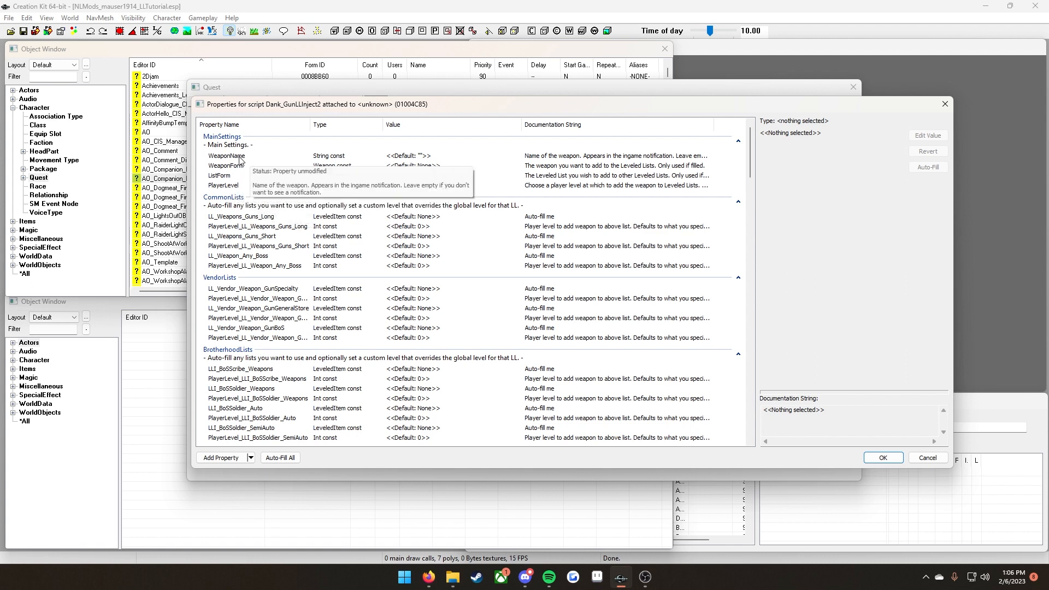
{"action": "mouse_move", "coordinate": [415, 160]}
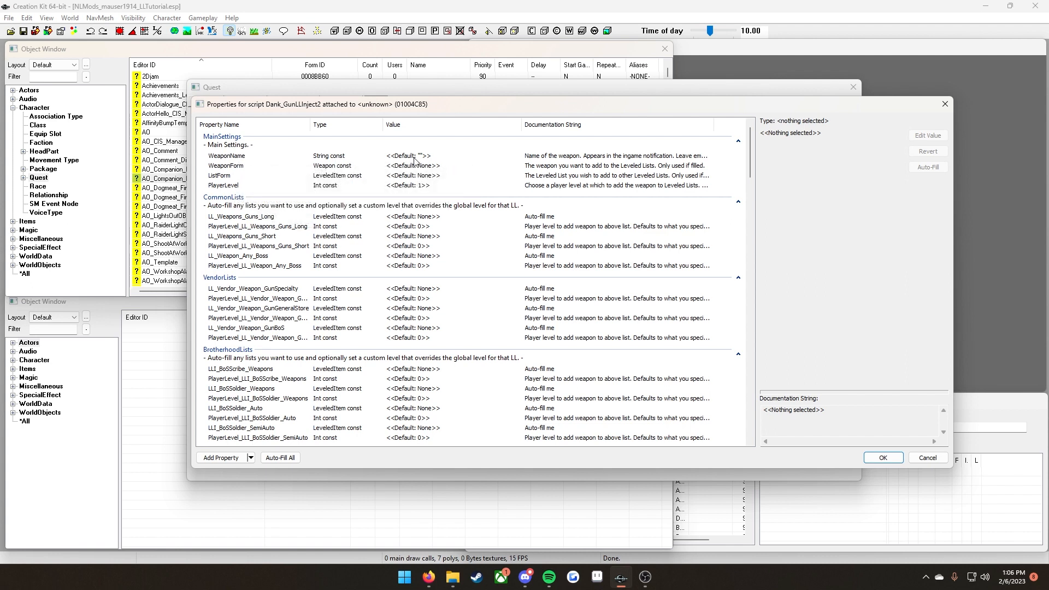
{"action": "mouse_move", "coordinate": [512, 165]}
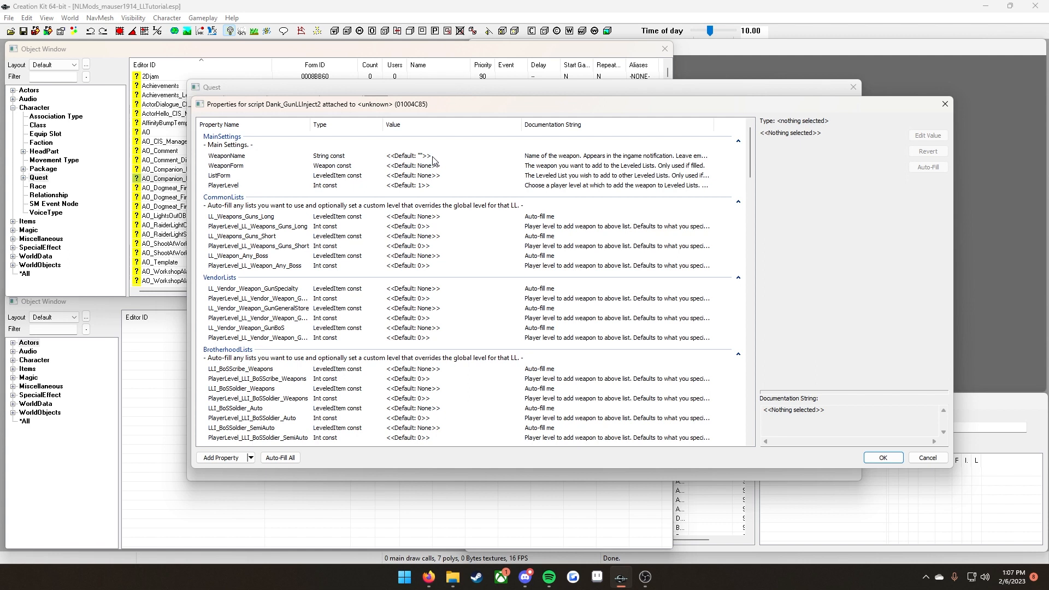
{"action": "mouse_move", "coordinate": [412, 163]}
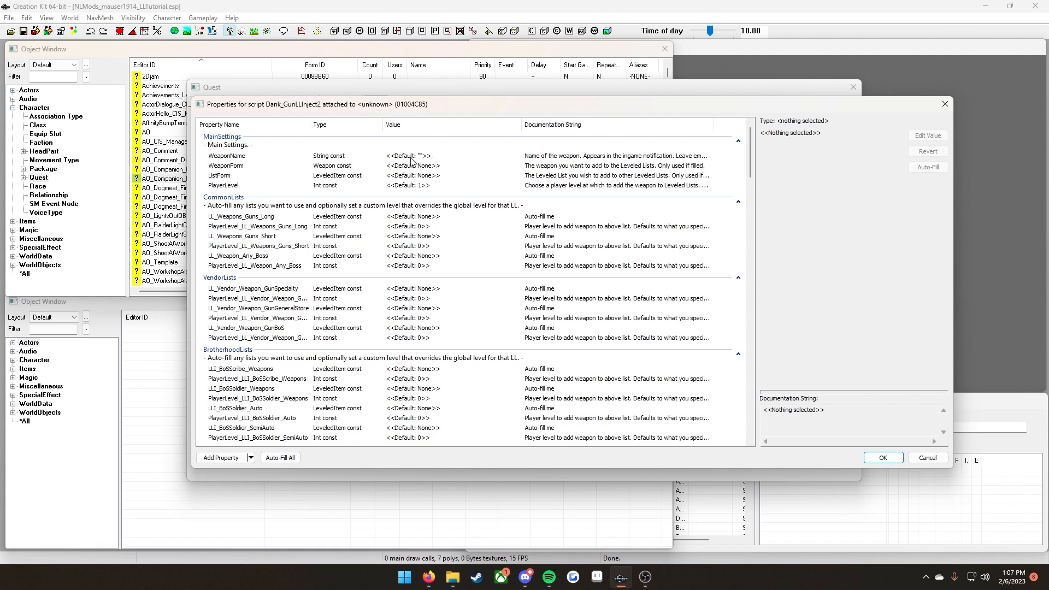
- Set the WeaponName property string to Mauser 1914
{"action": "left_click", "coordinate": [227, 155]}
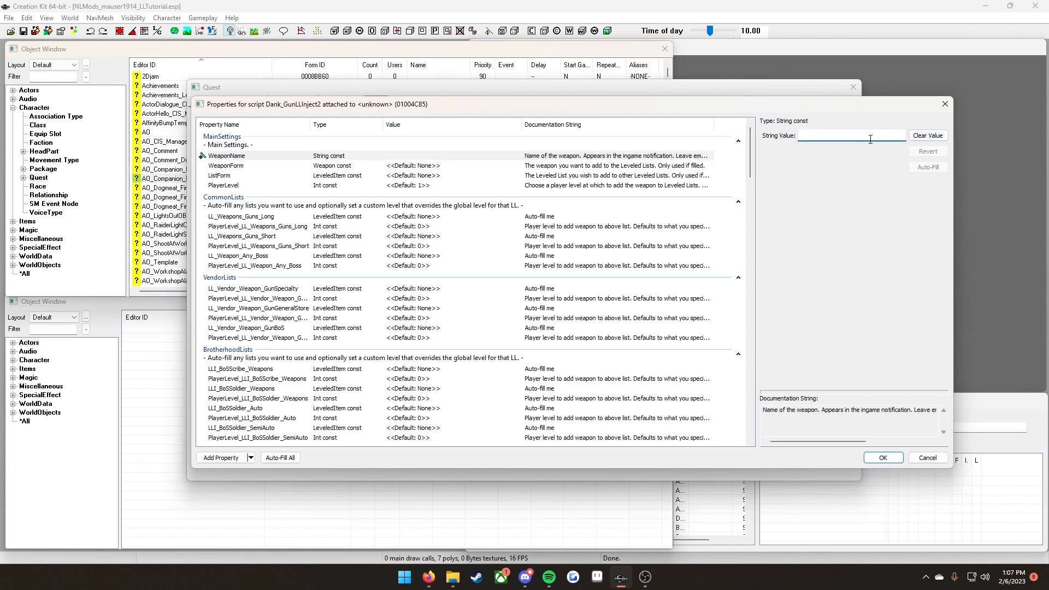
{"action": "type", "text": "Mauser 1914"}
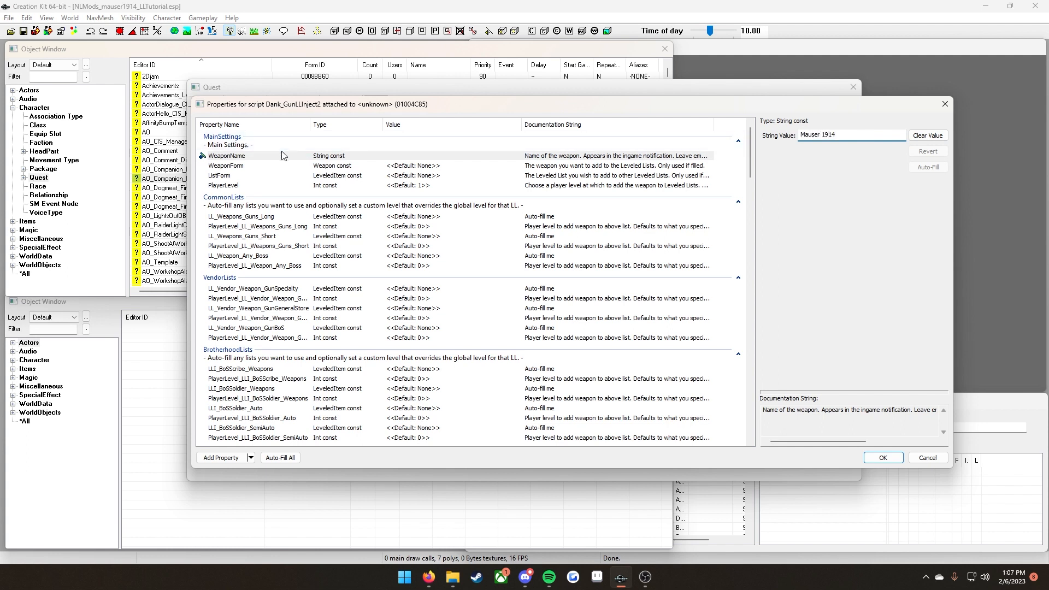
{"action": "mouse_move", "coordinate": [226, 179]}
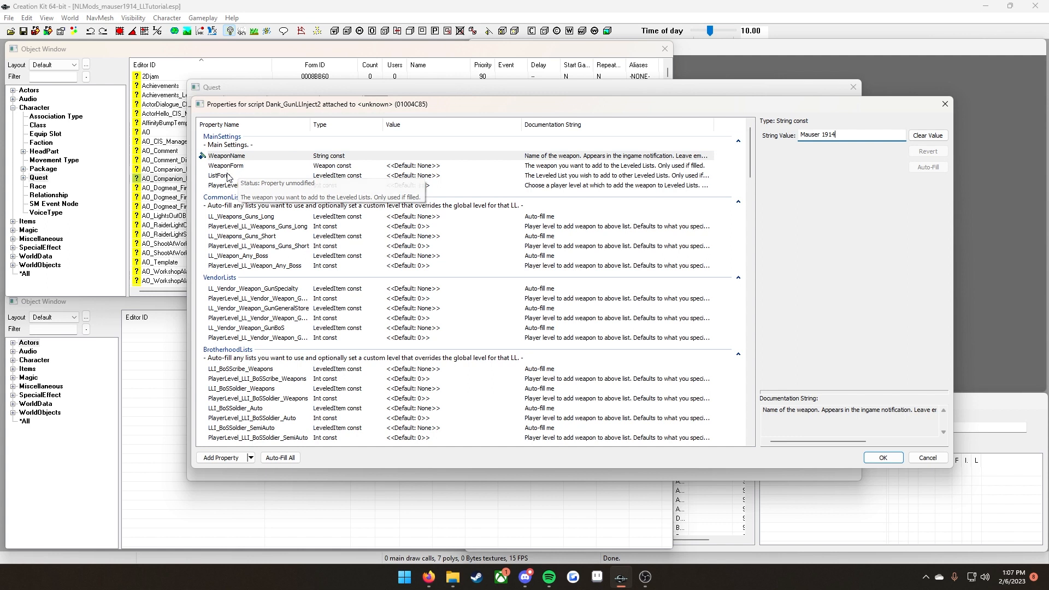
{"action": "mouse_move", "coordinate": [271, 188]}
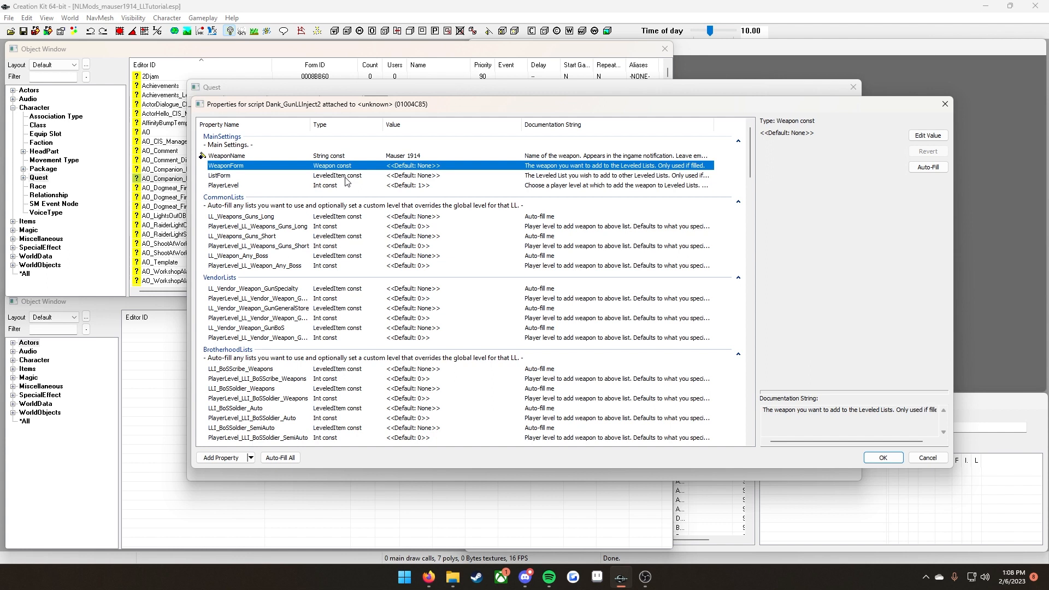
{"action": "mouse_move", "coordinate": [375, 169]}
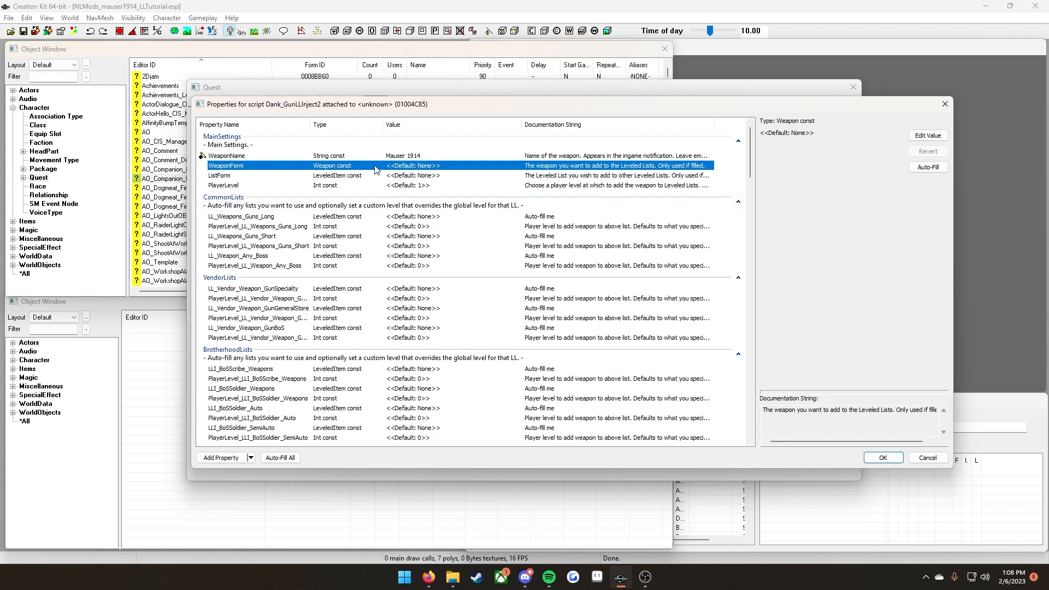
{"action": "mouse_move", "coordinate": [405, 171]}
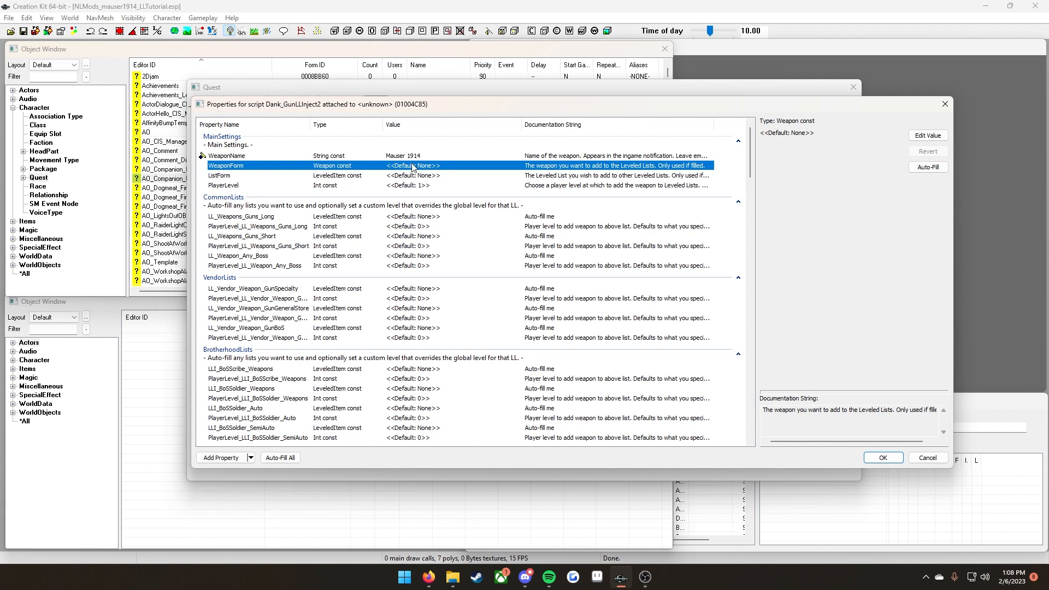
{"action": "mouse_move", "coordinate": [911, 141]}
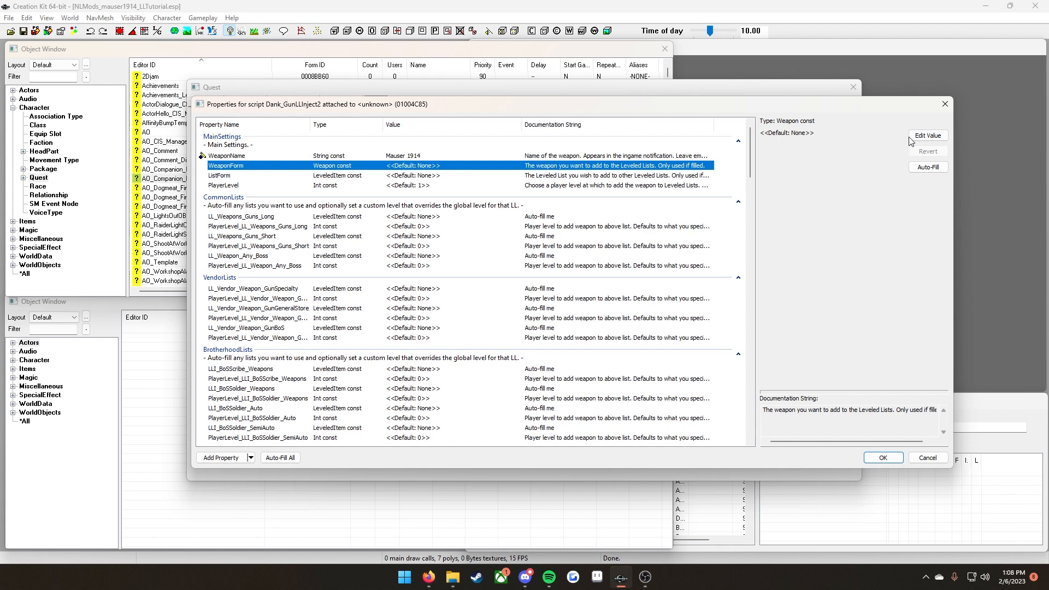
- Point the WeaponForm property at the mauser1914 weapon record
{"action": "left_click", "coordinate": [929, 135]}
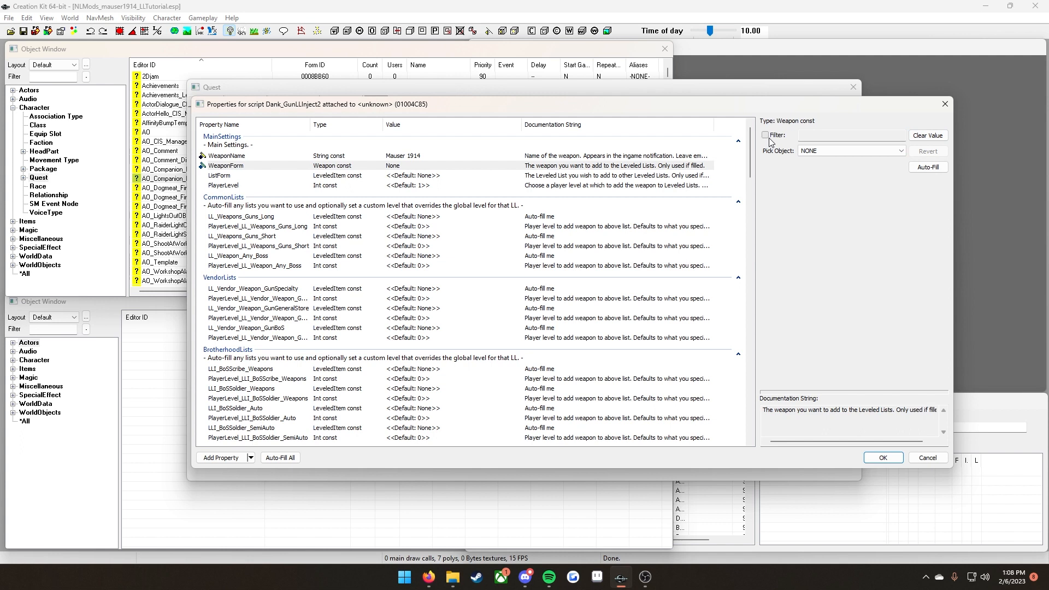
{"action": "type", "text": "m"}
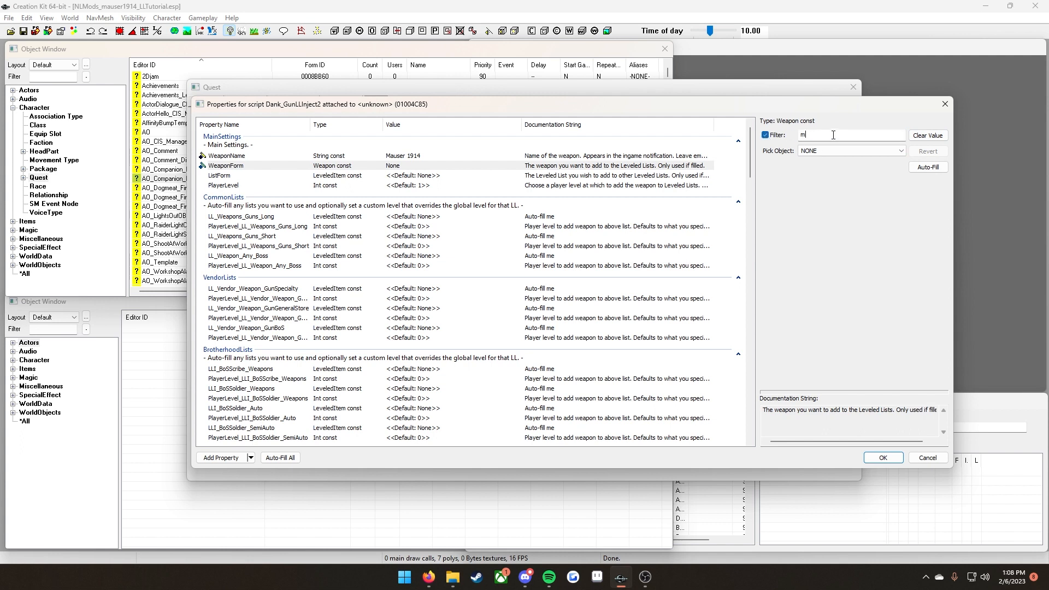
{"action": "type", "text": "auser"}
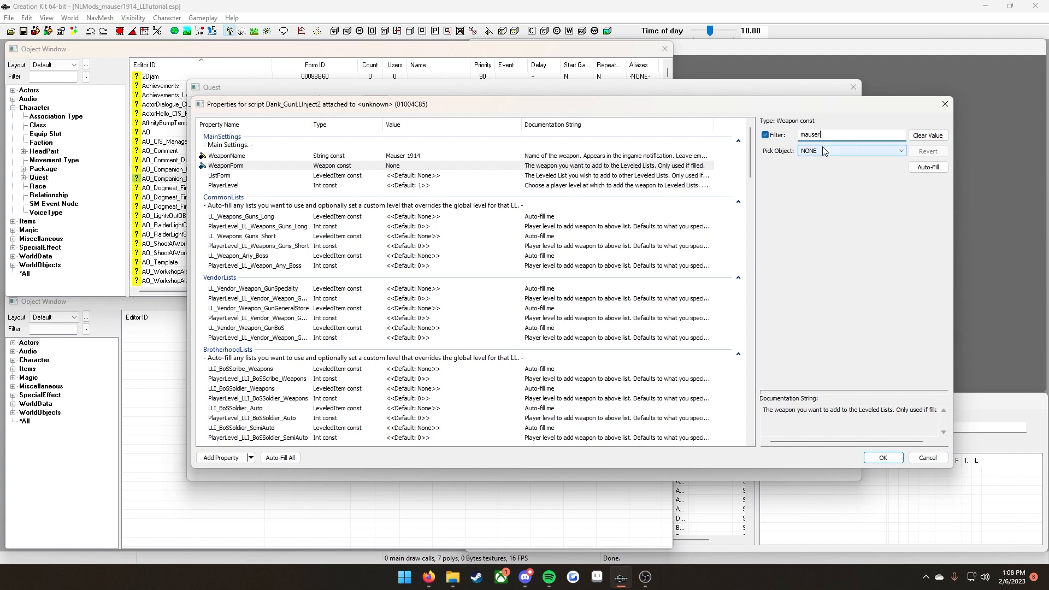
{"action": "left_click", "coordinate": [849, 151]}
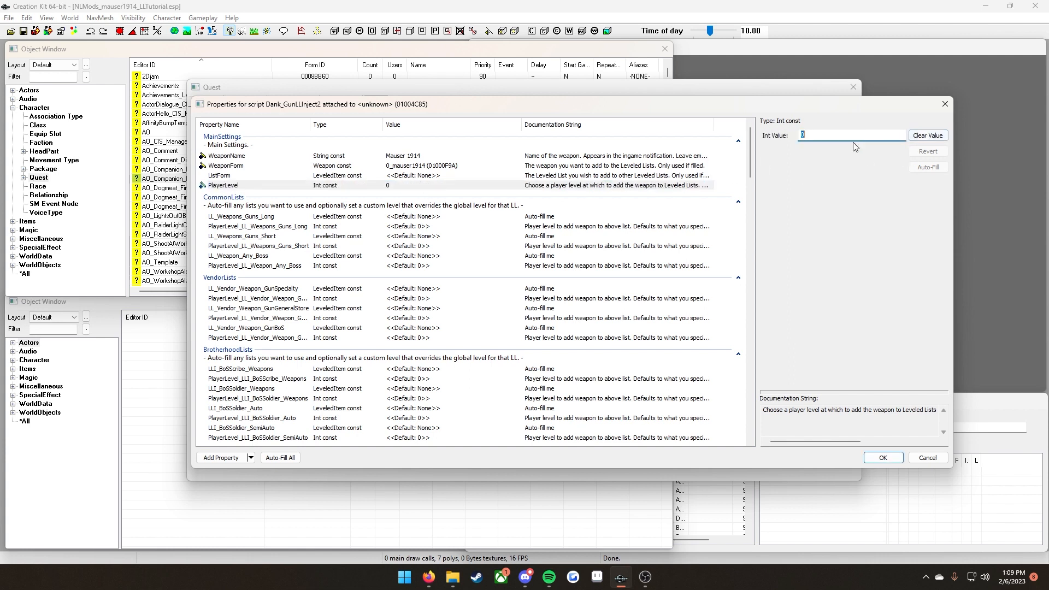
- Enter 3 as the PlayerLevel value and review the leveled list properties
{"action": "type", "text": "3"}
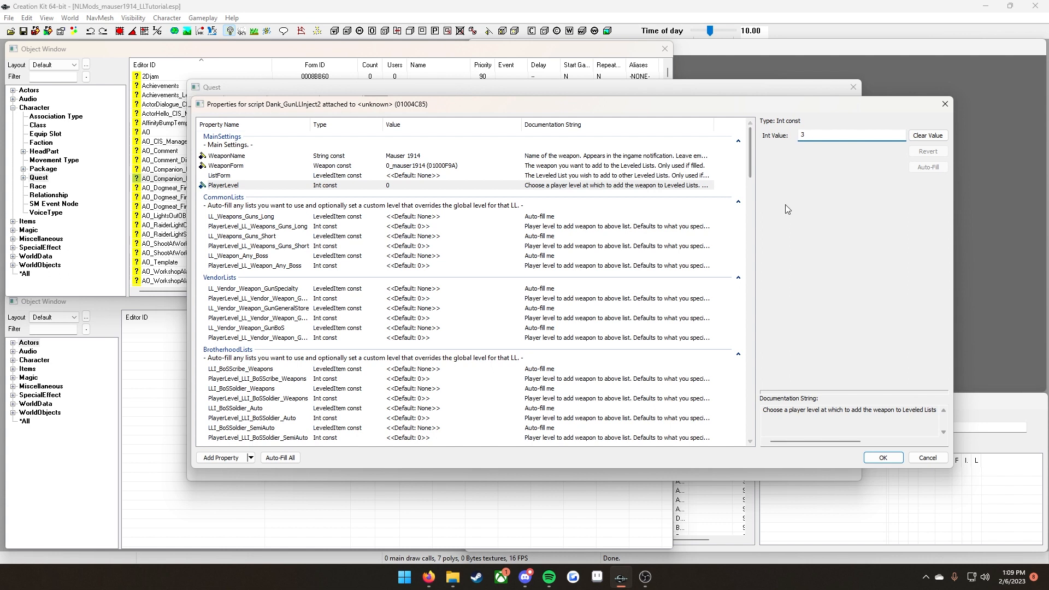
{"action": "mouse_move", "coordinate": [780, 175]}
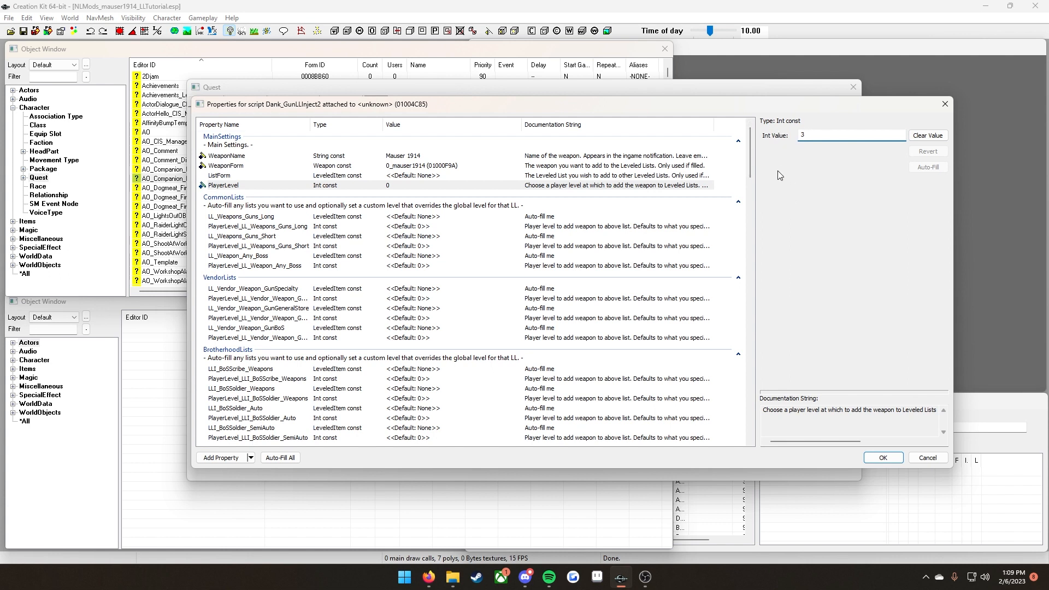
{"action": "left_click", "coordinate": [850, 134]}
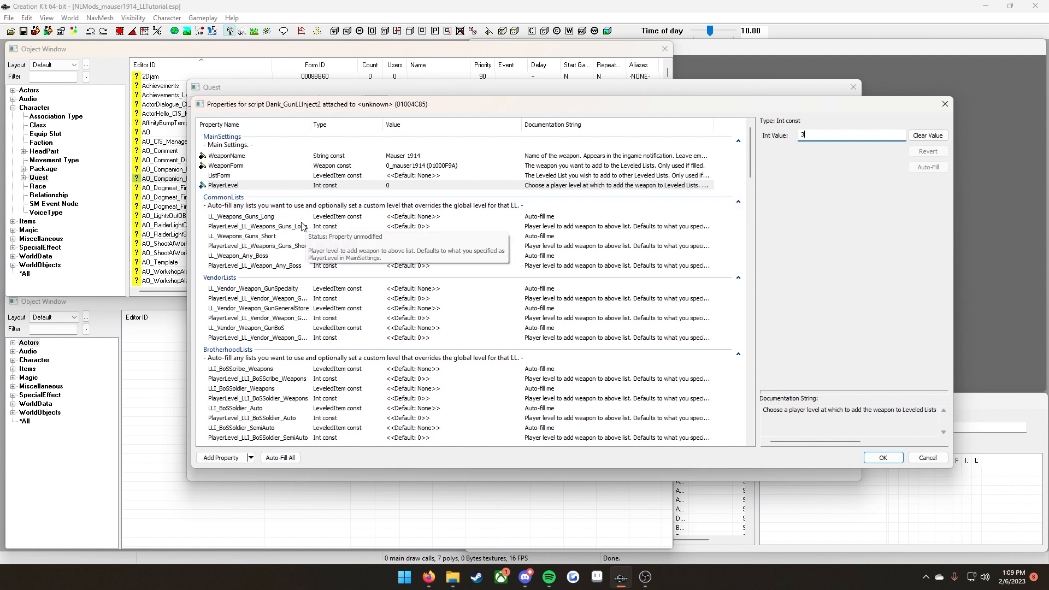
{"action": "mouse_move", "coordinate": [280, 235]}
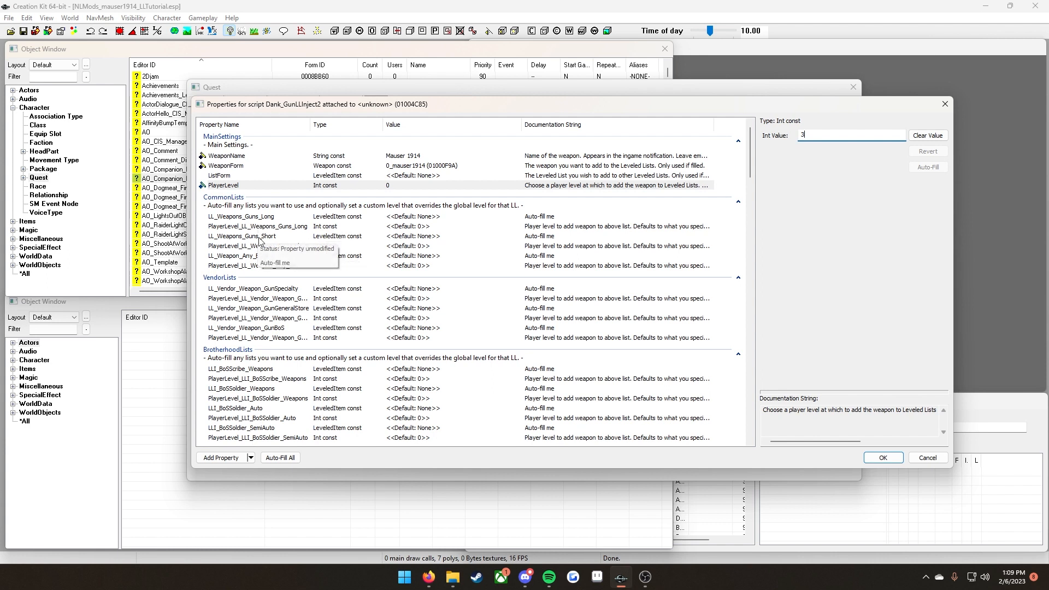
{"action": "mouse_move", "coordinate": [281, 311]}
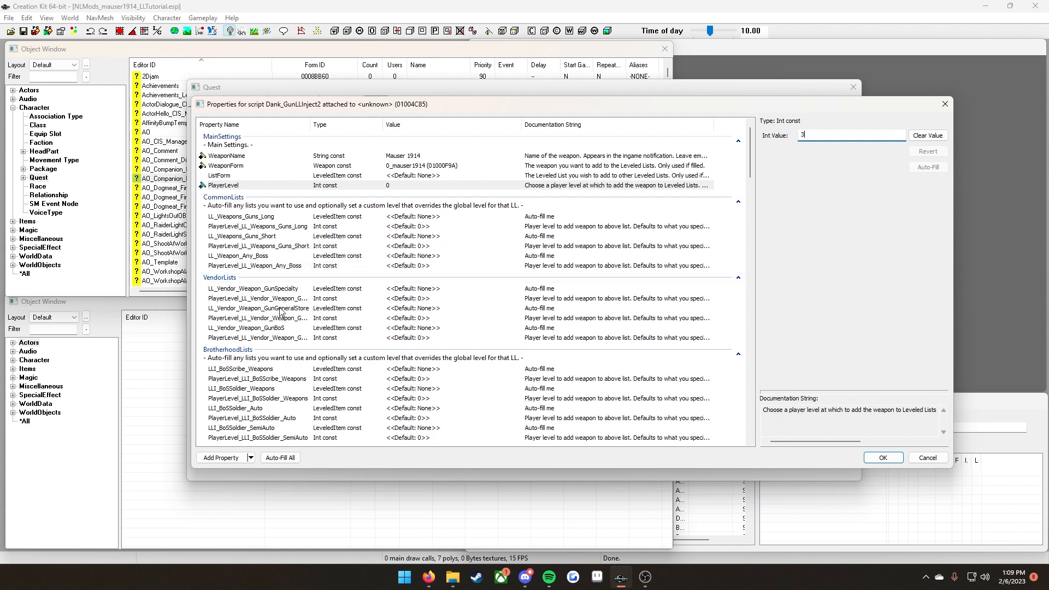
{"action": "scroll", "scroll_direction": "down", "scroll_amount": 3}
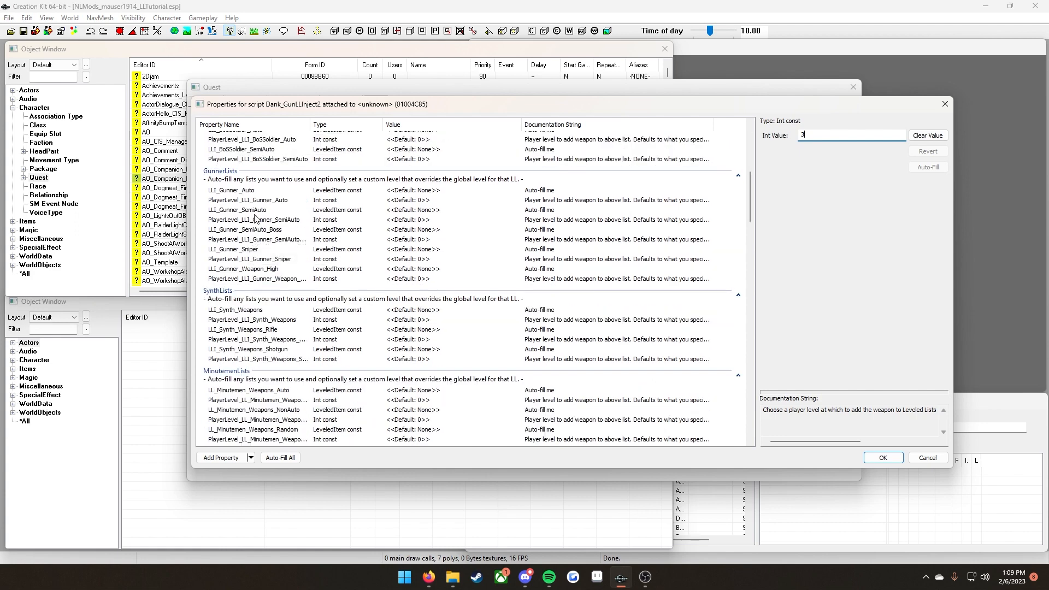
{"action": "scroll", "scroll_direction": "down", "scroll_amount": 3}
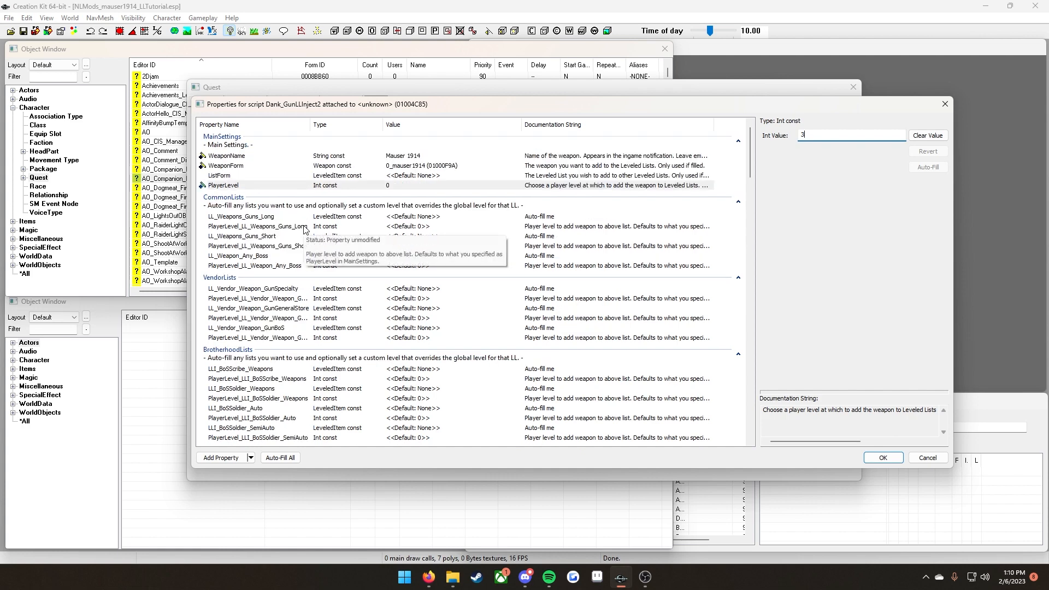
{"action": "mouse_move", "coordinate": [353, 223]}
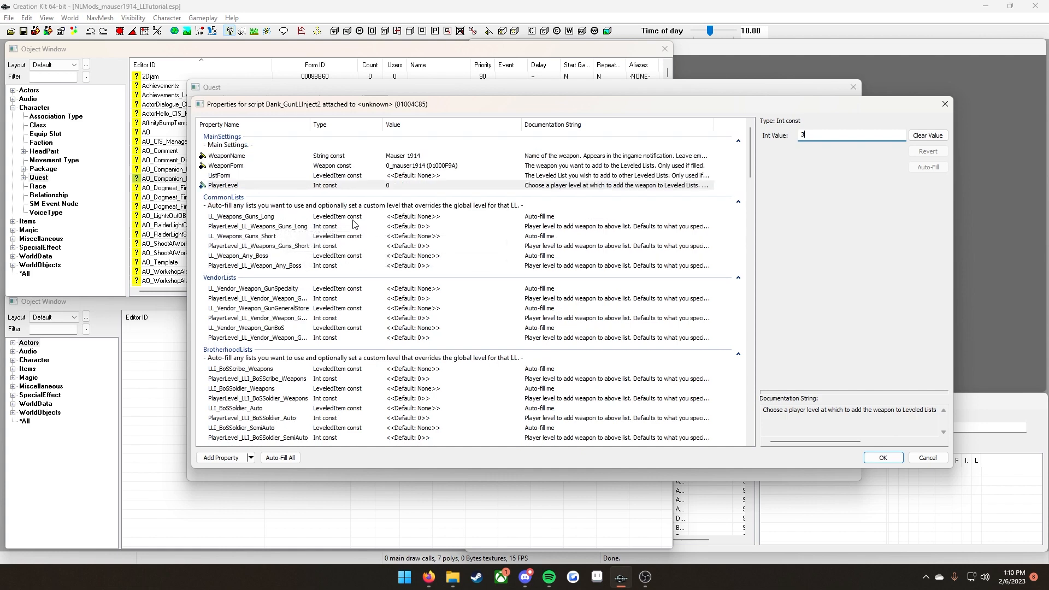
{"action": "mouse_move", "coordinate": [434, 229]}
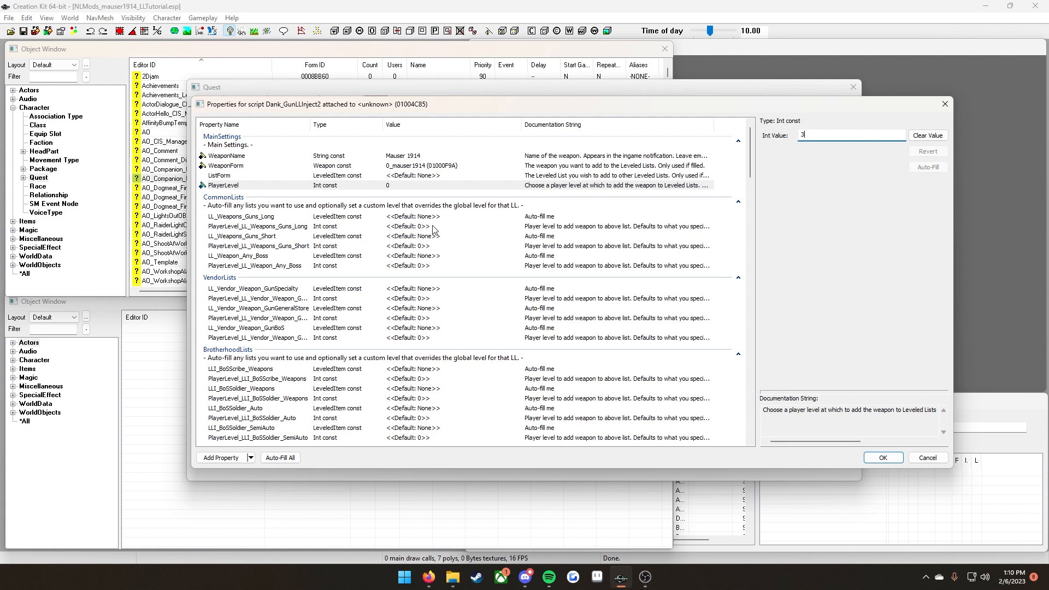
{"action": "mouse_move", "coordinate": [536, 223]}
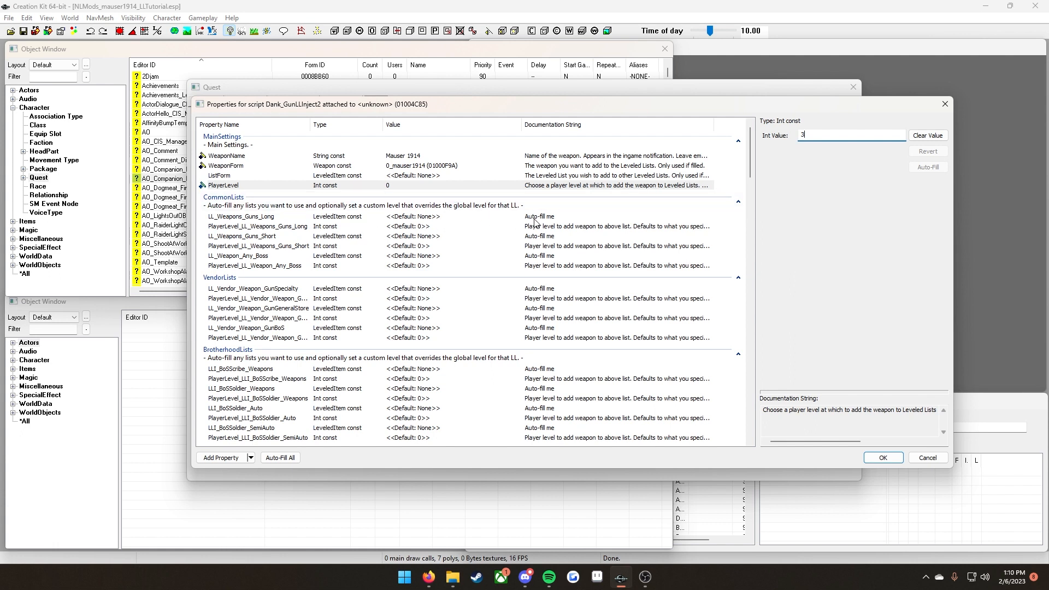
{"action": "mouse_move", "coordinate": [551, 221]}
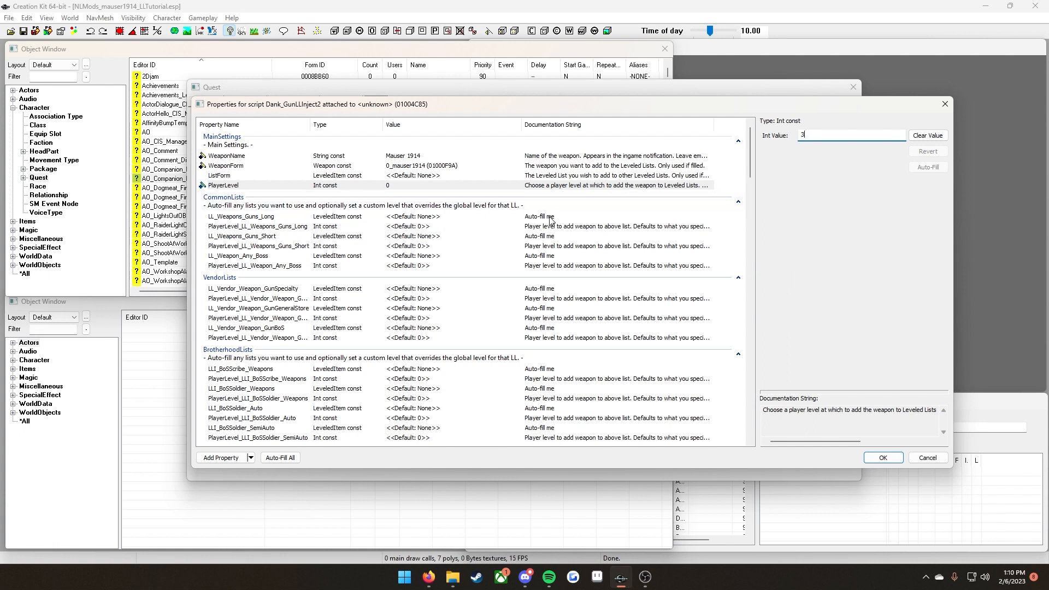
{"action": "mouse_move", "coordinate": [542, 231]}
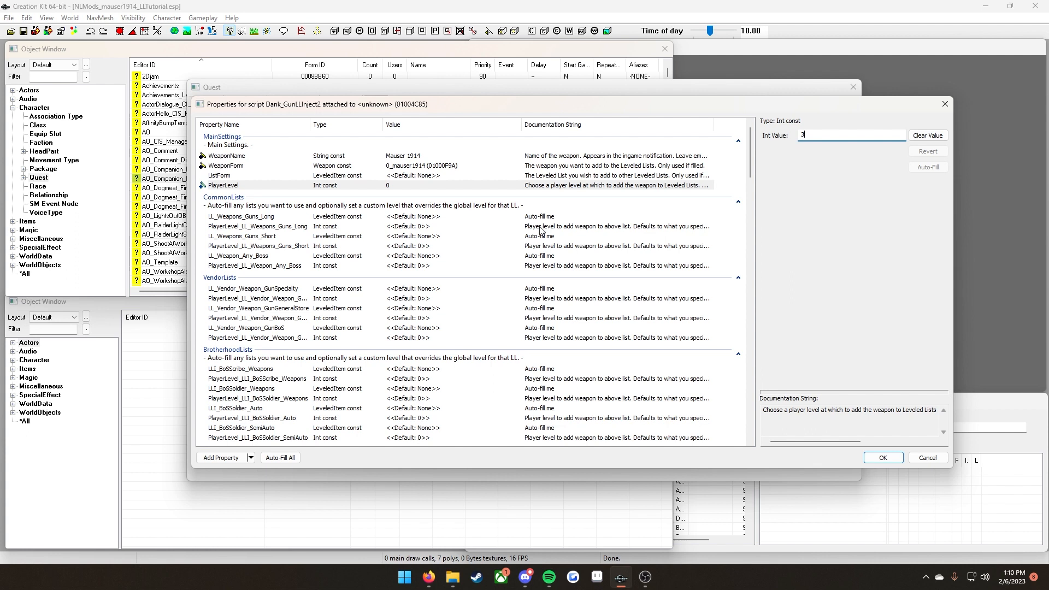
{"action": "mouse_move", "coordinate": [542, 230]}
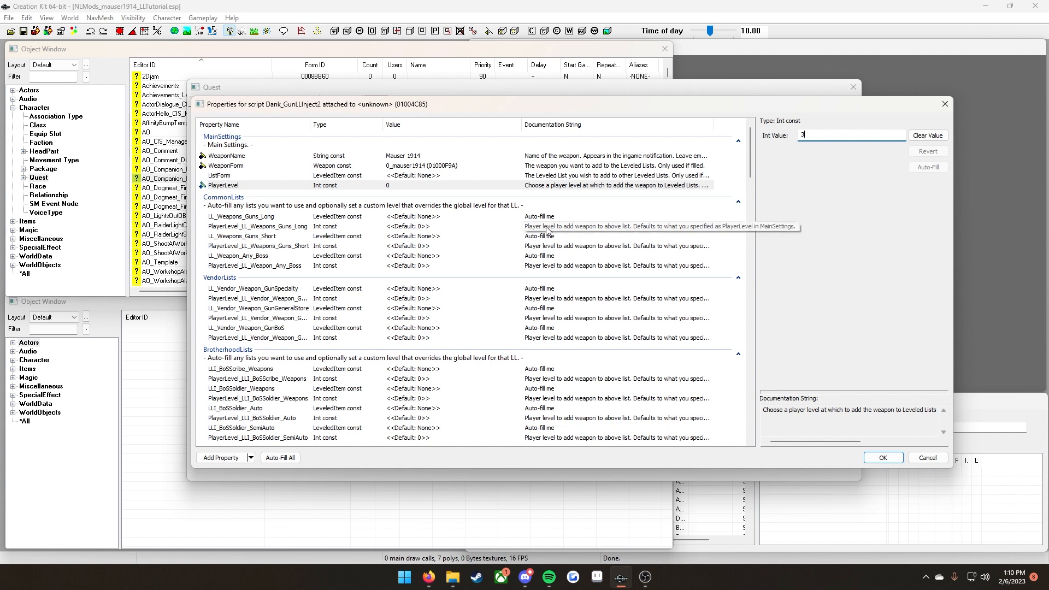
{"action": "mouse_move", "coordinate": [385, 226]}
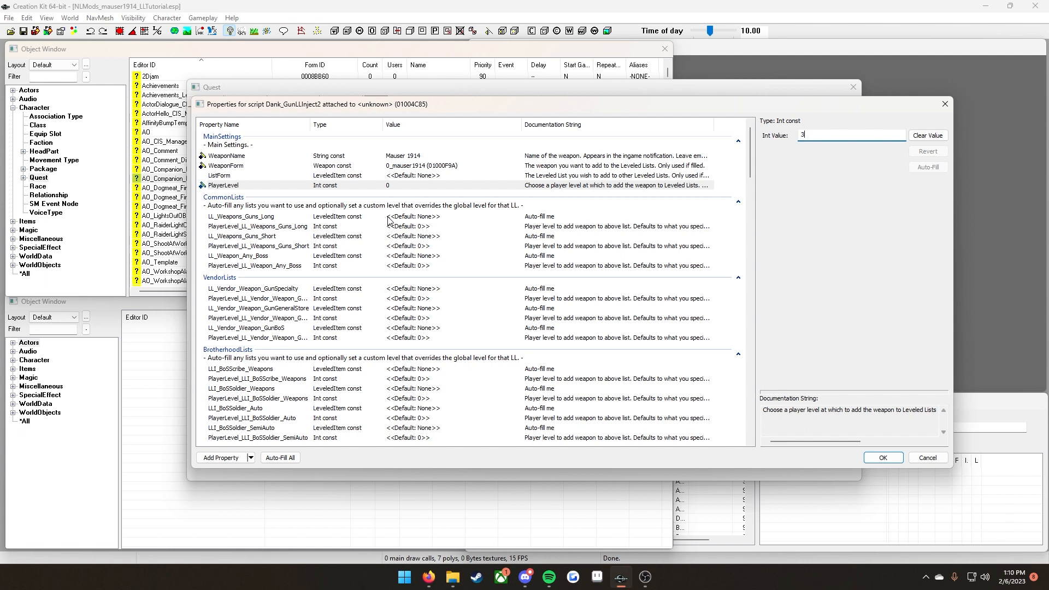
{"action": "mouse_move", "coordinate": [511, 244]}
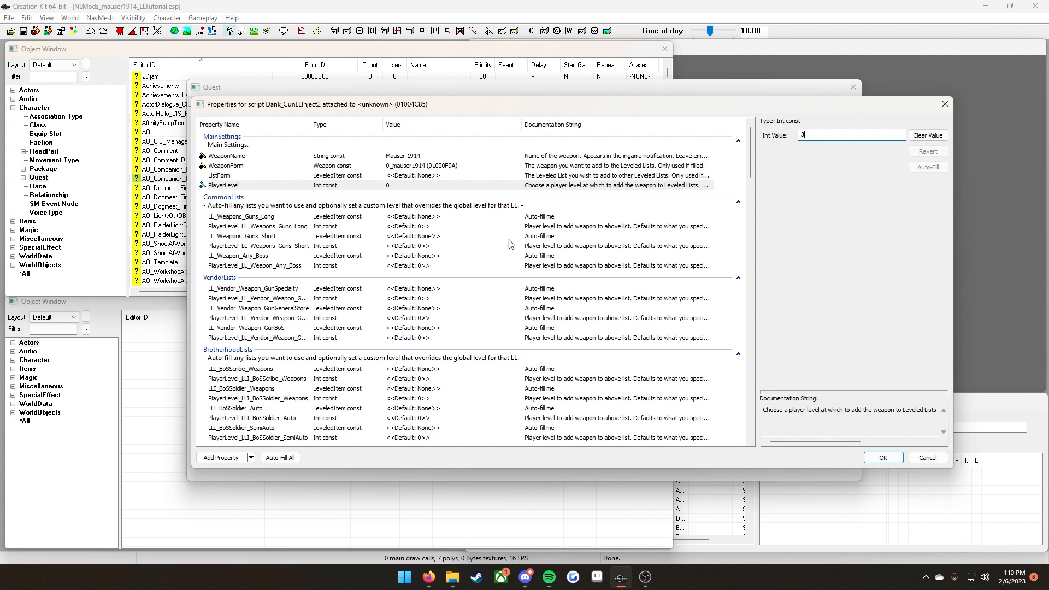
- Fill LL_Weapons_Guns_Short and LL_Vendor_Weapon_GunGeneralStore as target leveled lists at PlayerLevel 3
{"action": "left_click", "coordinate": [242, 235]}
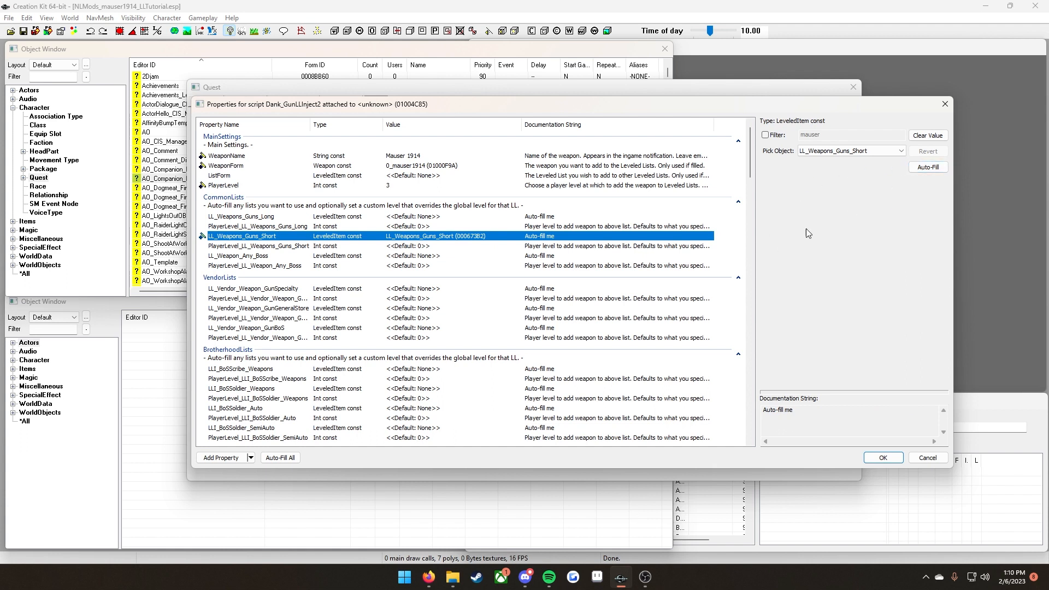
{"action": "mouse_move", "coordinate": [774, 209]}
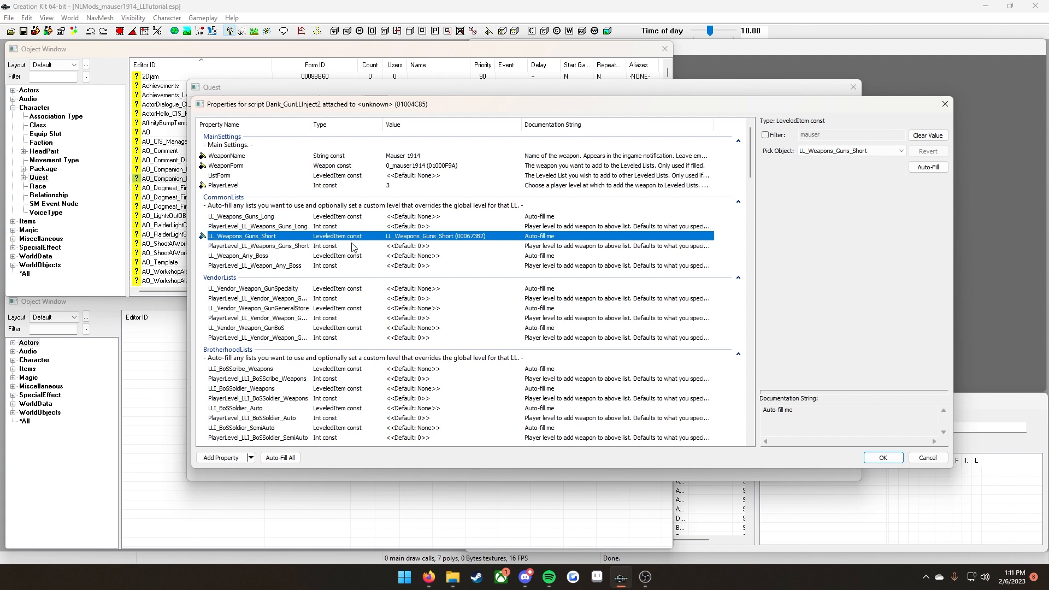
{"action": "mouse_move", "coordinate": [394, 193]}
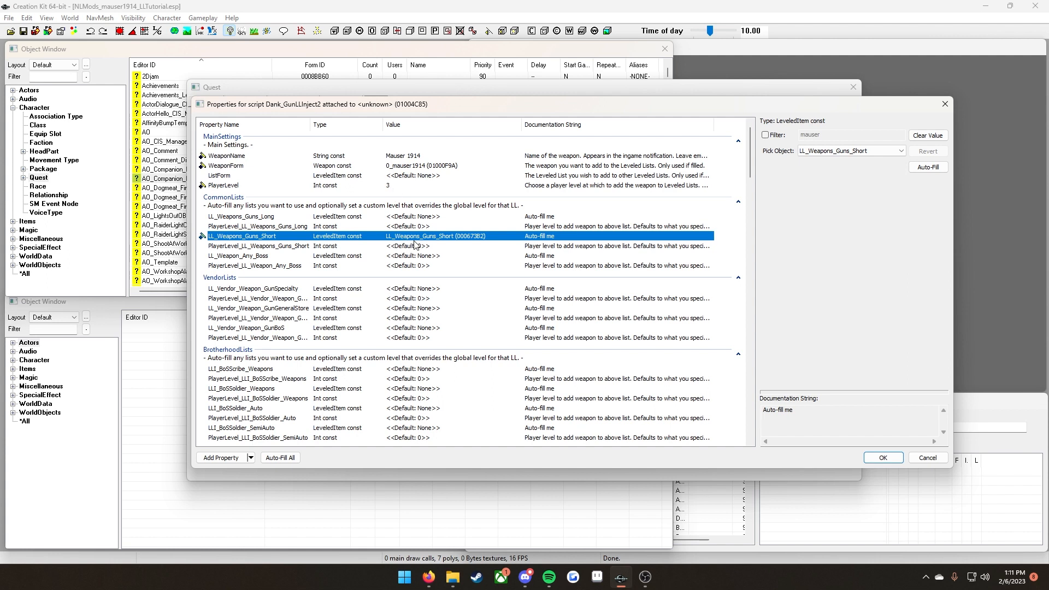
{"action": "left_click", "coordinate": [257, 245]}
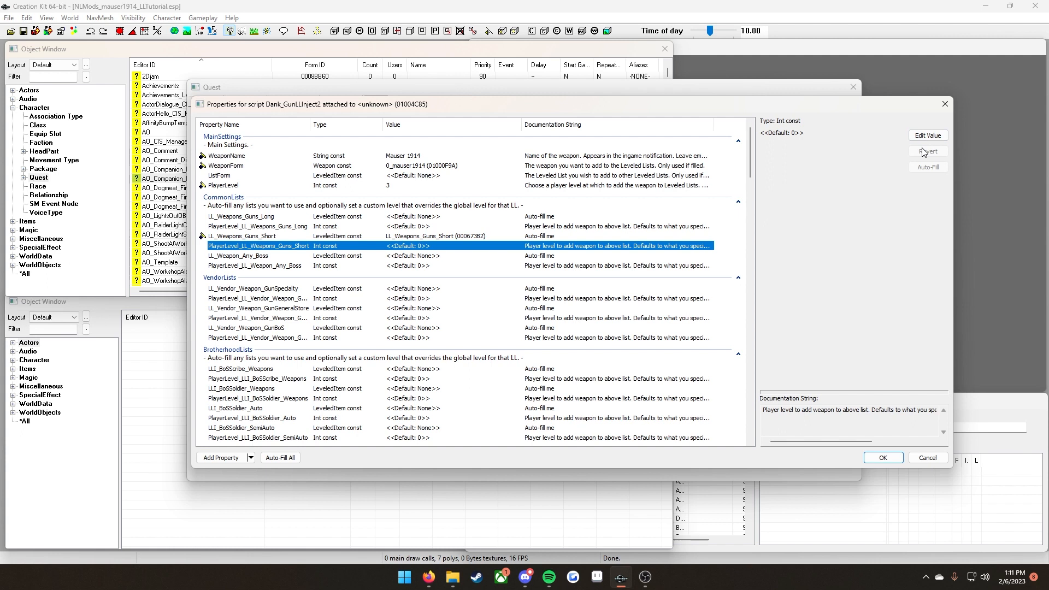
{"action": "mouse_move", "coordinate": [356, 247]}
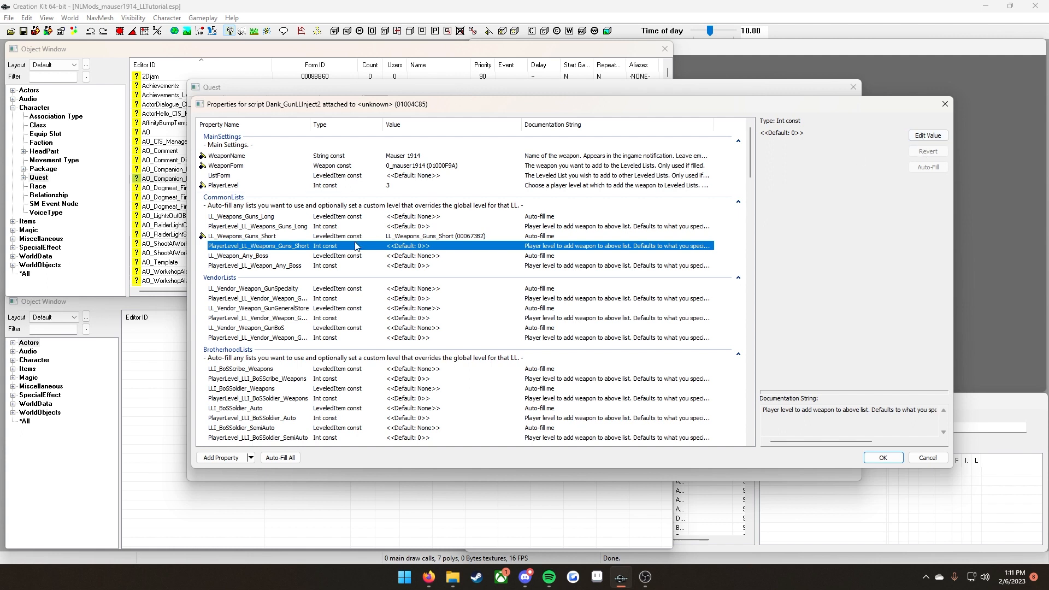
{"action": "mouse_move", "coordinate": [391, 187]}
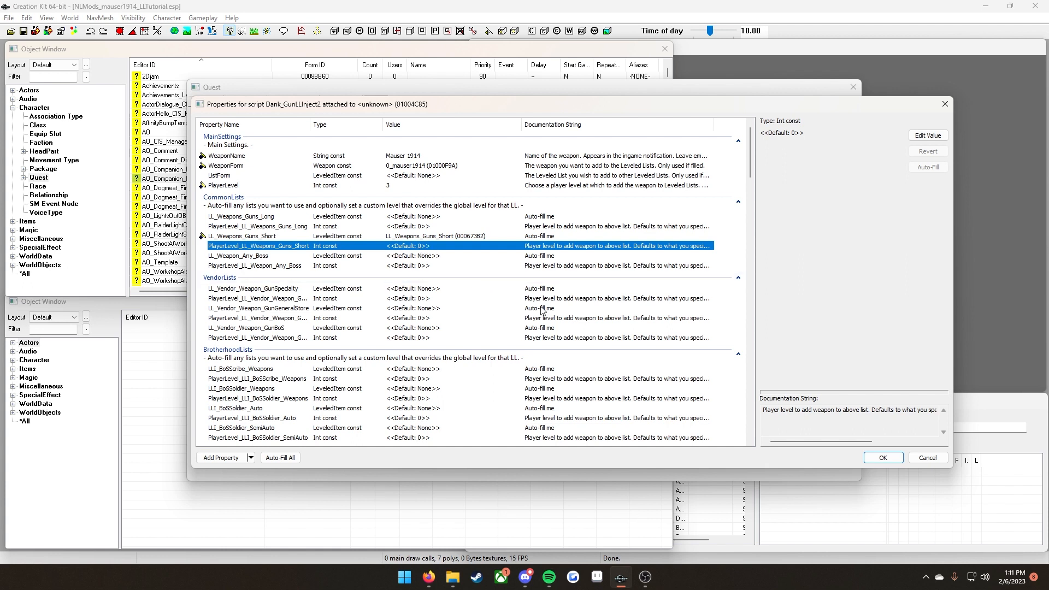
{"action": "left_click", "coordinate": [258, 308]}
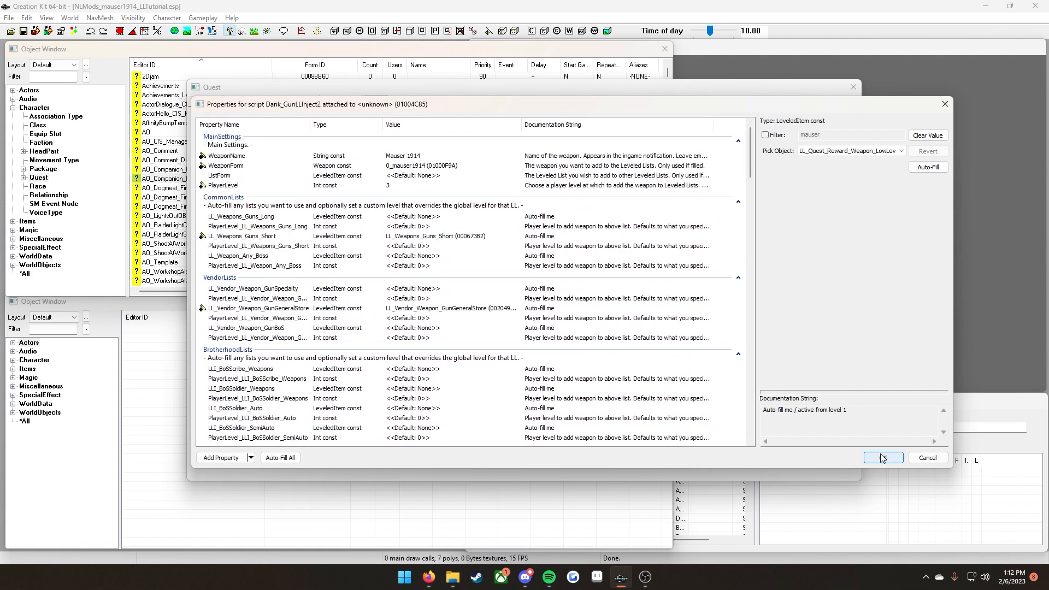
- Confirm the script properties, close the quest keeping changes, and save the plugin
{"action": "left_click", "coordinate": [882, 458]}
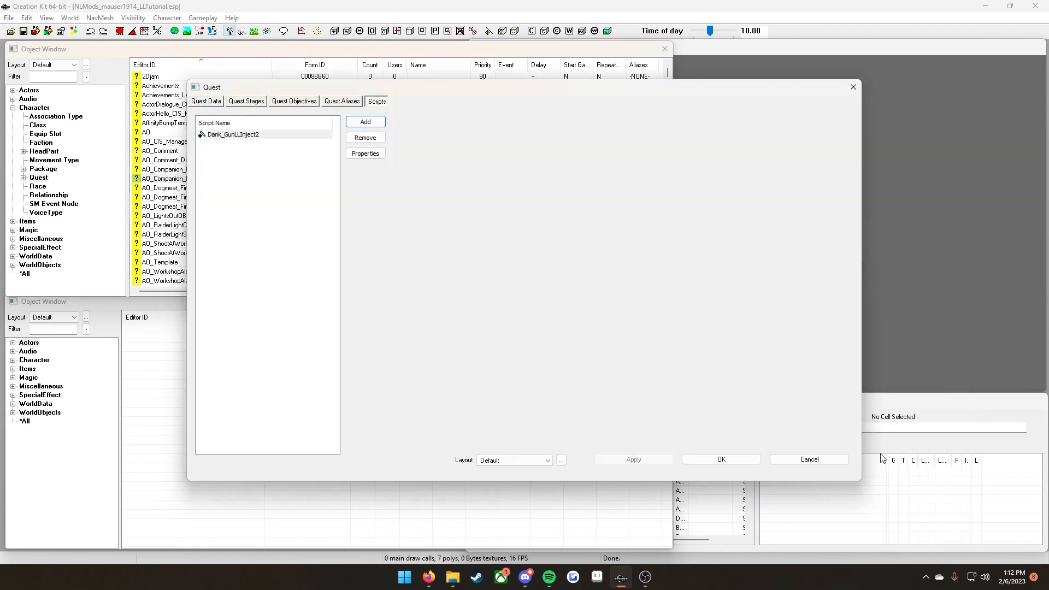
{"action": "mouse_move", "coordinate": [372, 265]}
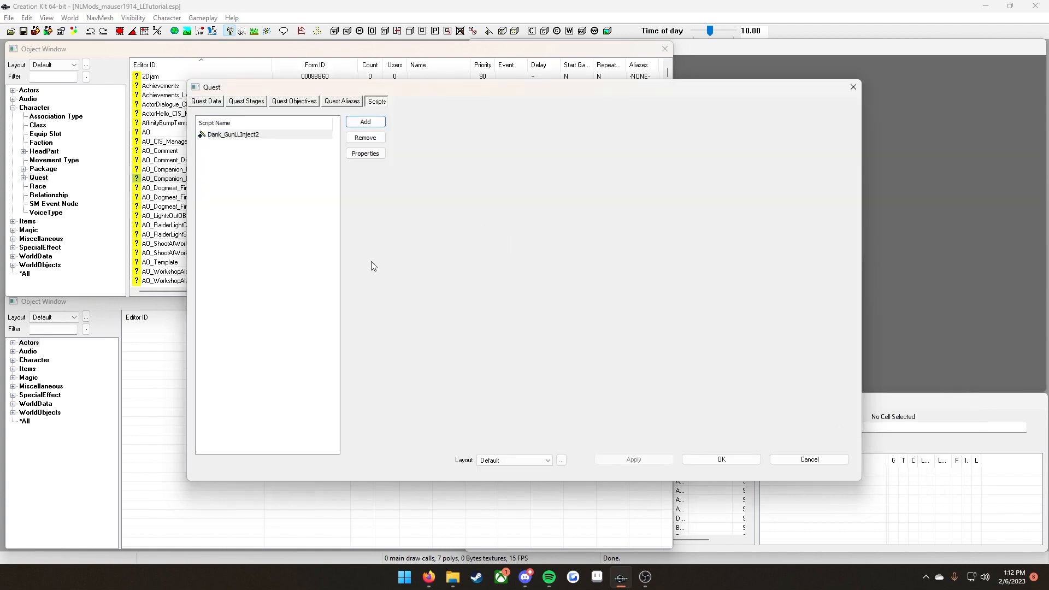
{"action": "left_click", "coordinate": [721, 458]}
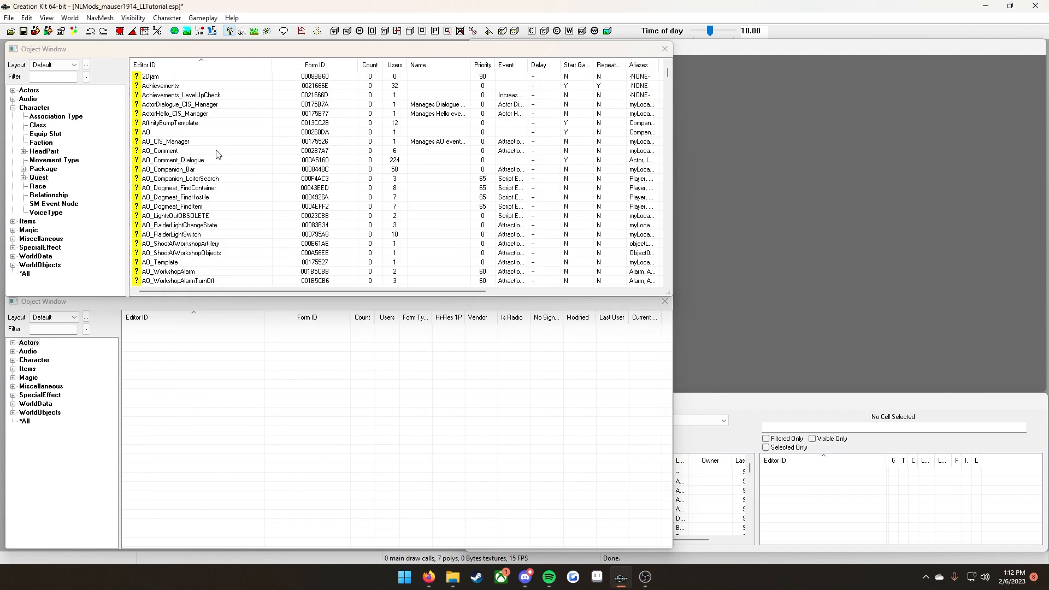
{"action": "left_click", "coordinate": [9, 17]}
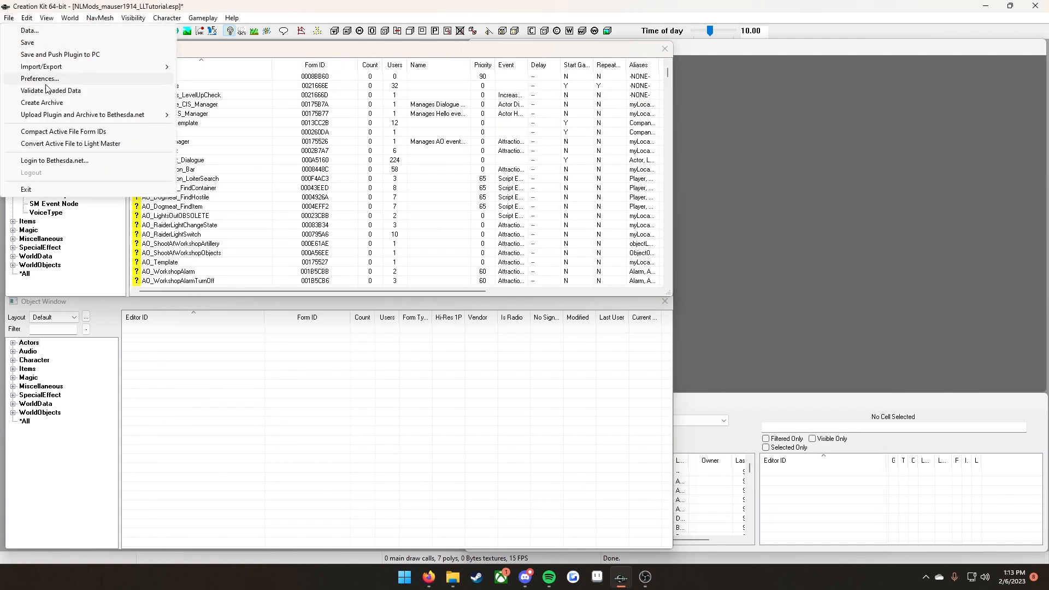
{"action": "left_click", "coordinate": [28, 42]}
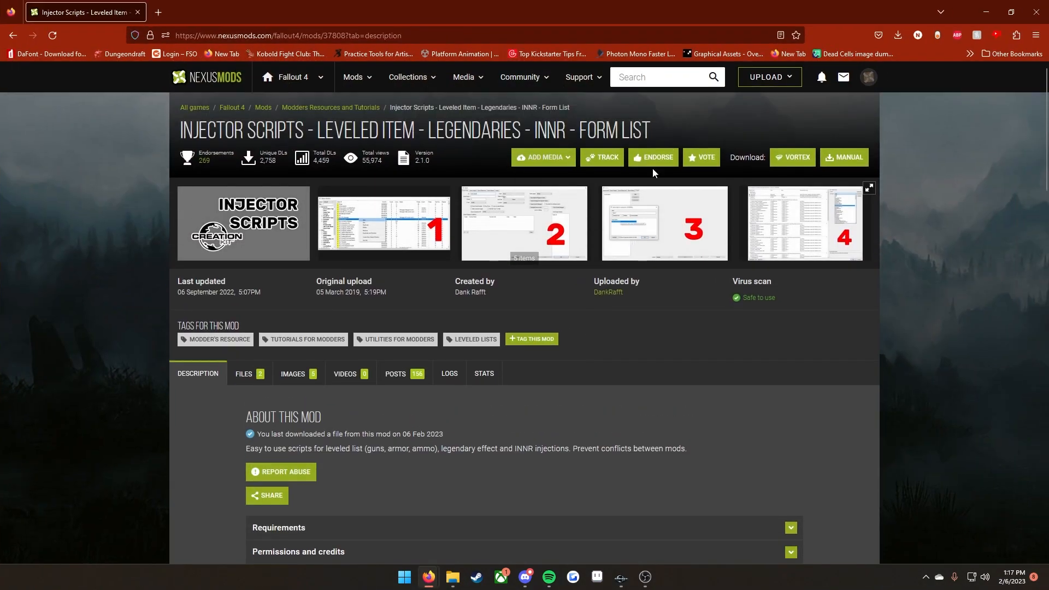
{"action": "mouse_move", "coordinate": [641, 239]}
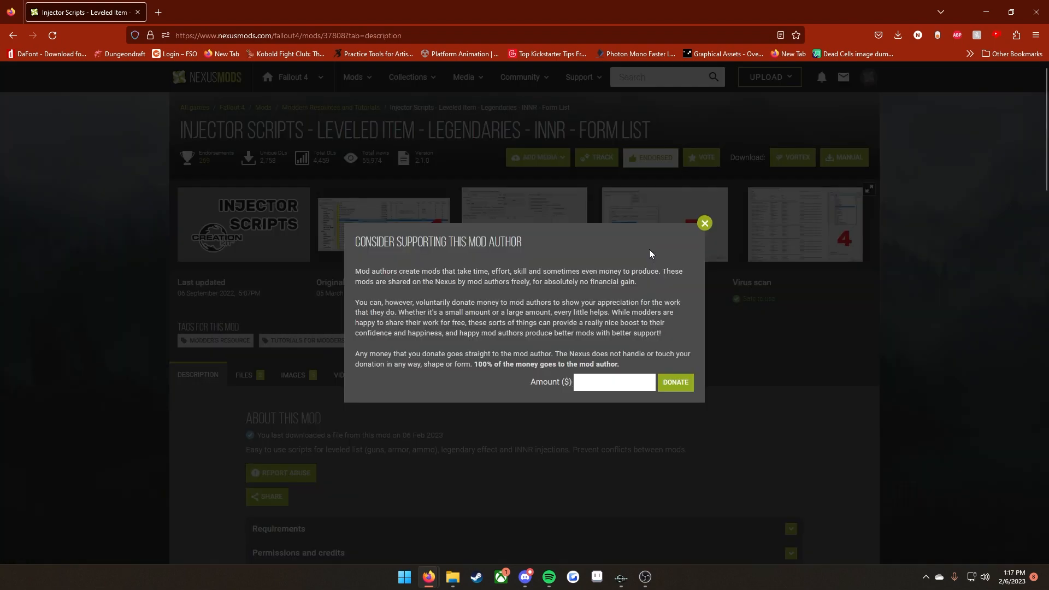
- Dismiss the author donation prompt on the Injector Scripts mod page
{"action": "left_click", "coordinate": [704, 223]}
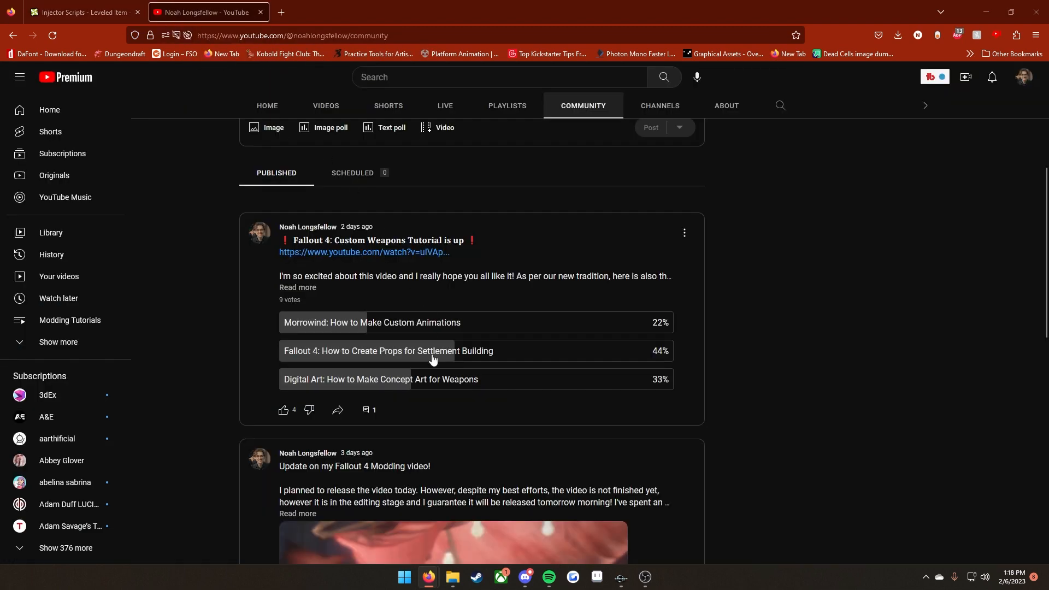
{"action": "mouse_move", "coordinate": [394, 360]}
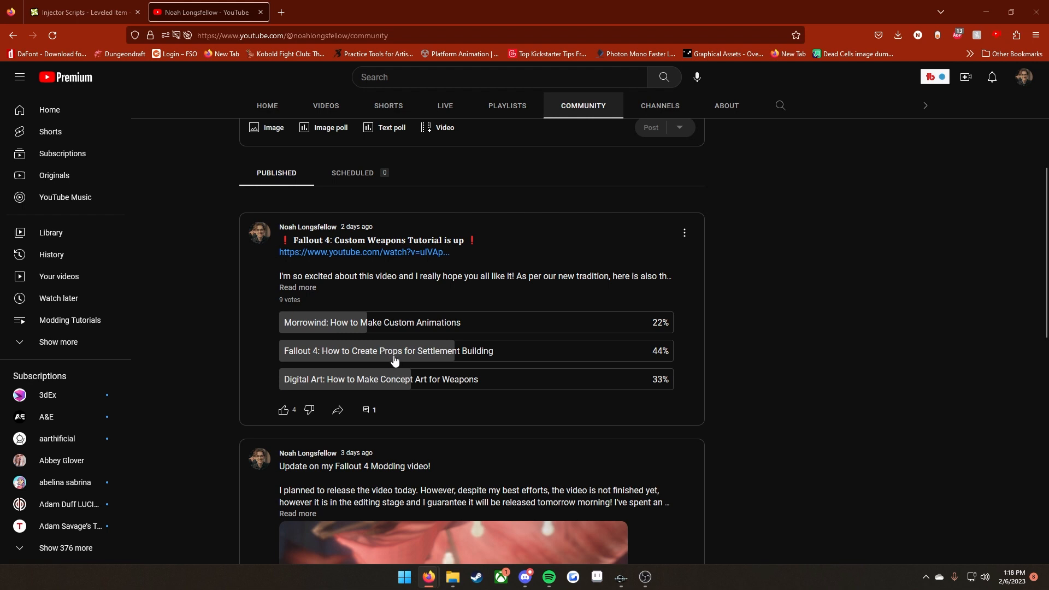